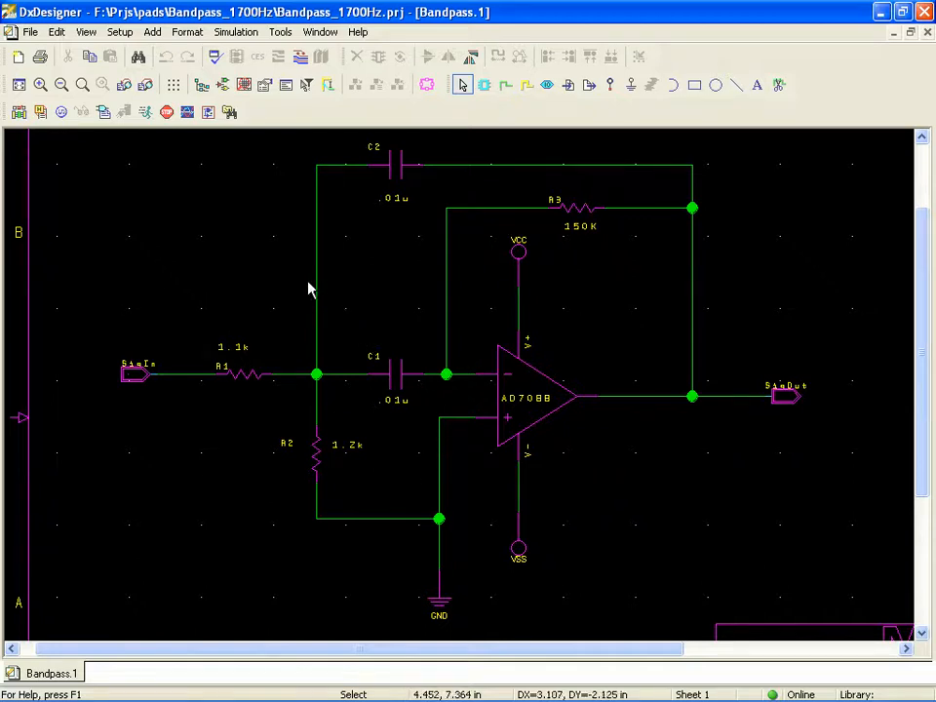
{"action": "mouse_move", "coordinate": [527, 419]}
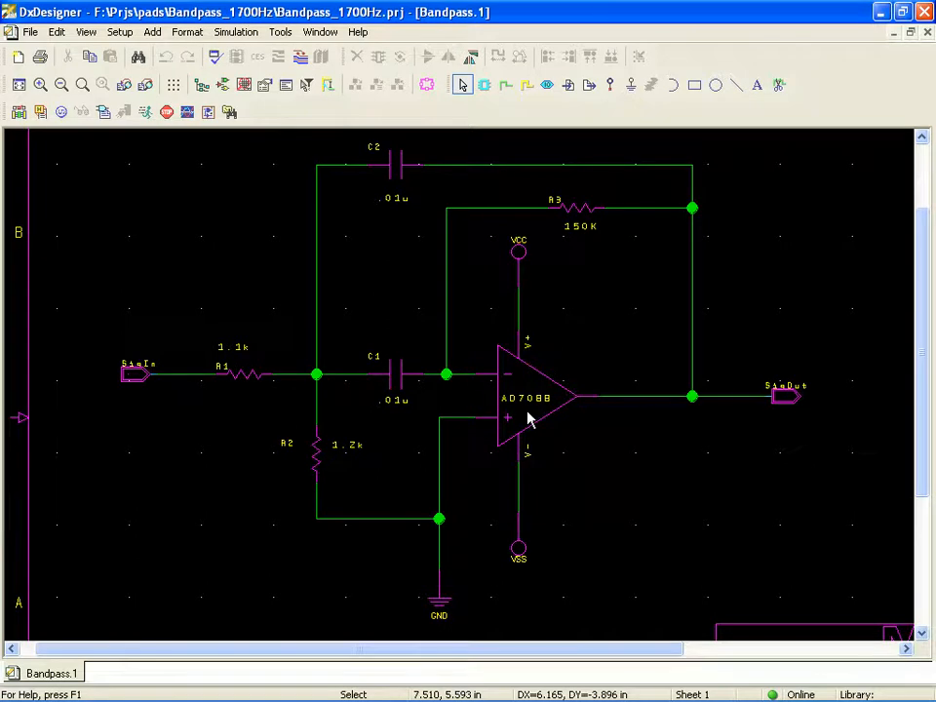
{"action": "mouse_move", "coordinate": [550, 361]}
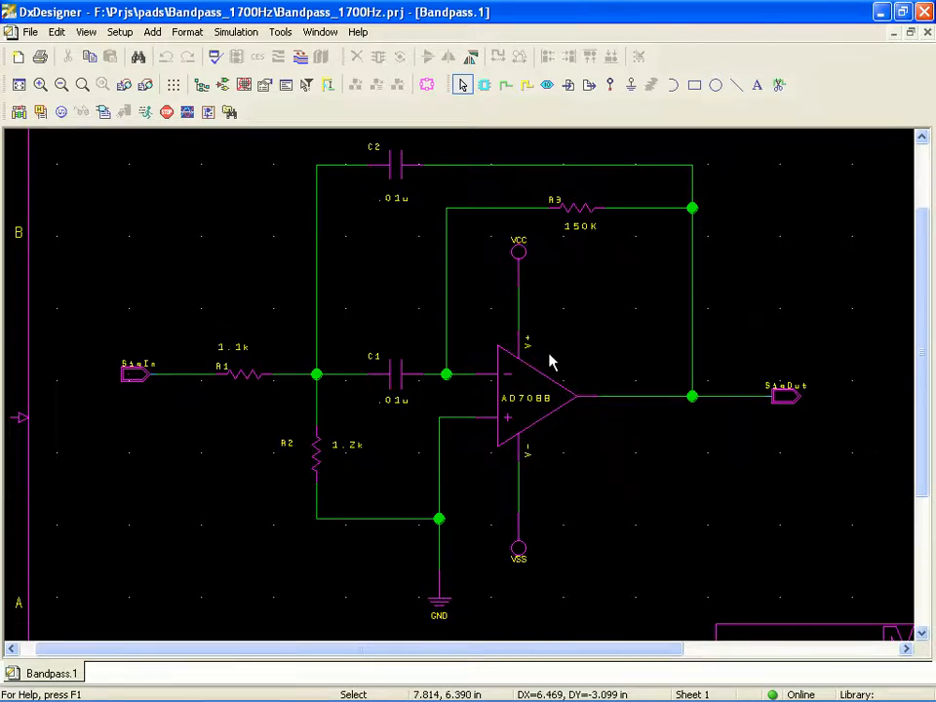
{"action": "mouse_move", "coordinate": [612, 327]}
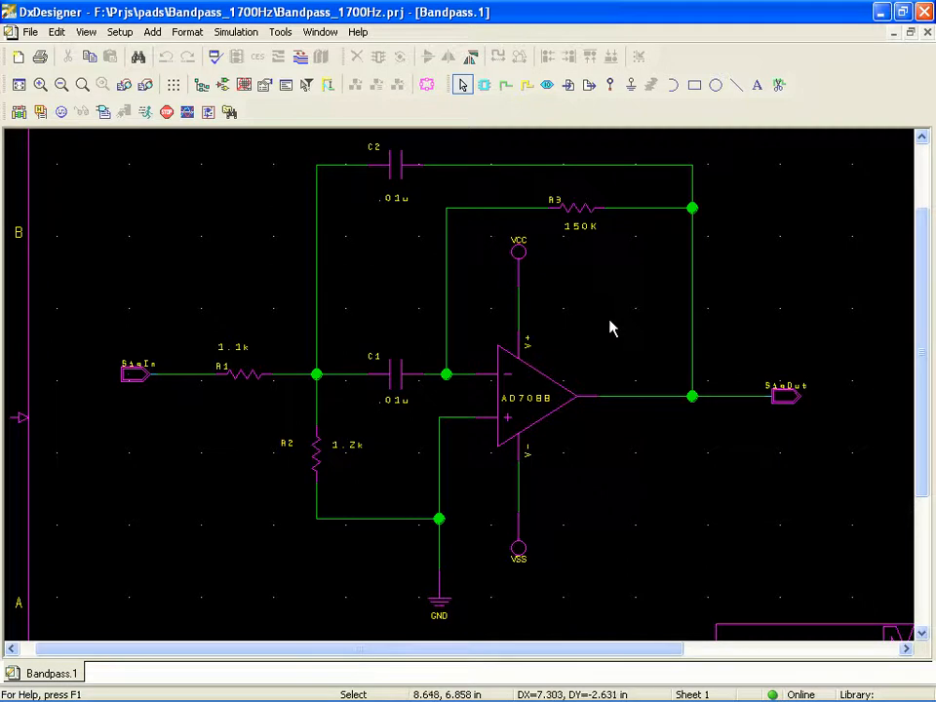
{"action": "mouse_move", "coordinate": [405, 388]}
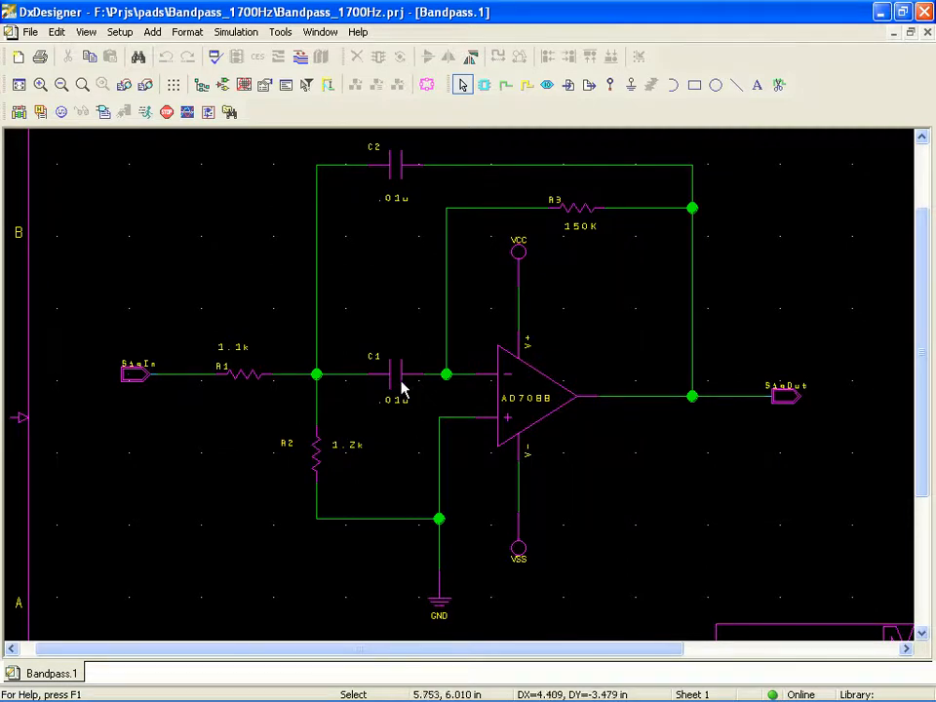
{"action": "mouse_move", "coordinate": [398, 185]}
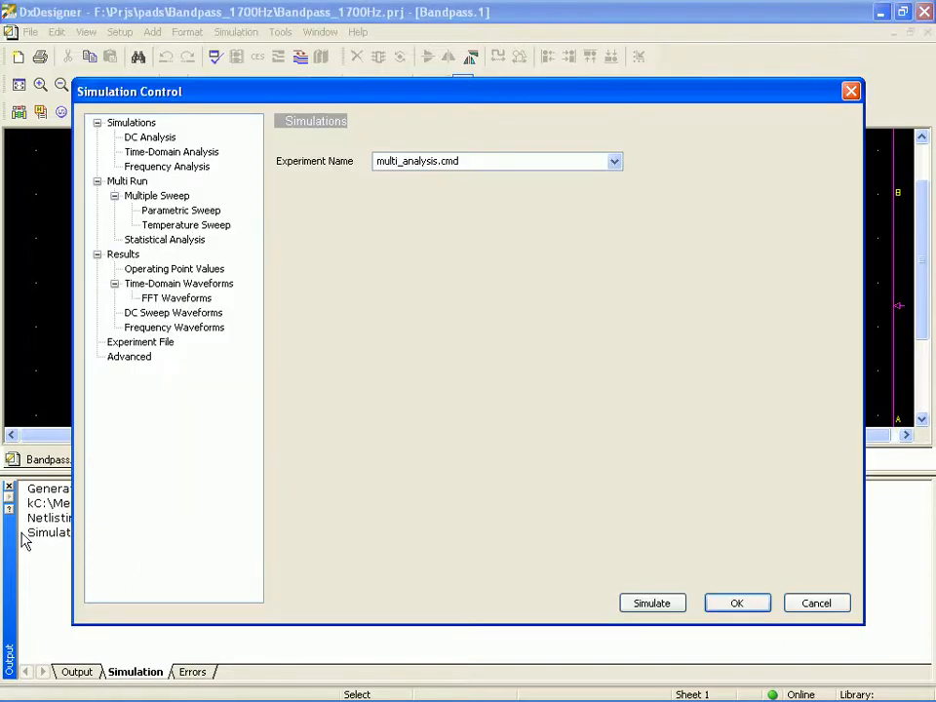
{"action": "mouse_move", "coordinate": [472, 421]}
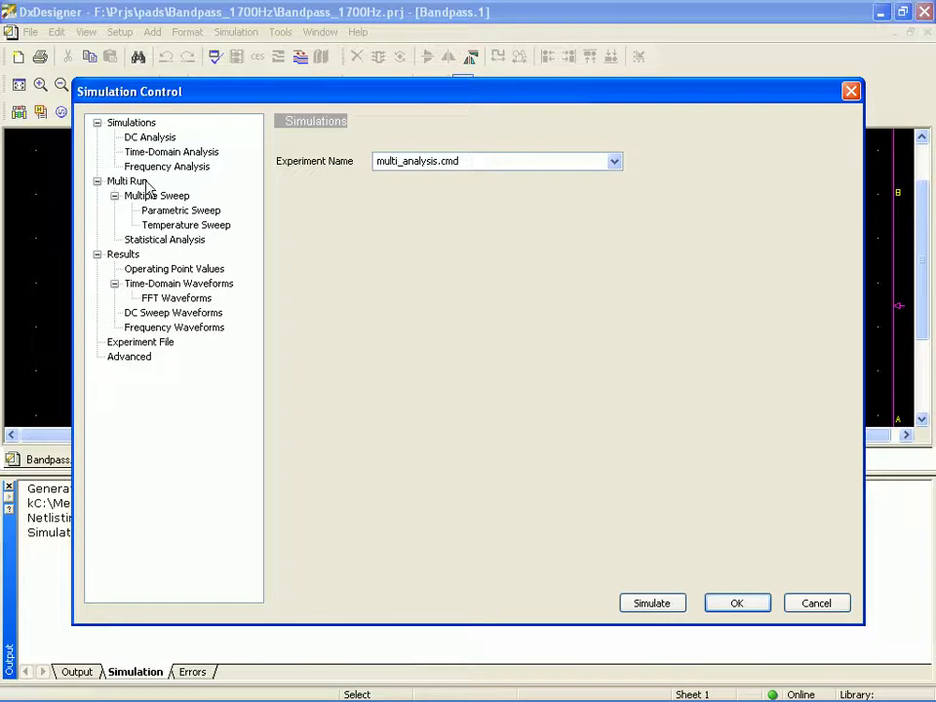
Choose a parametric sweep of device C1 on its VALUE parameter.
{"action": "left_click", "coordinate": [156, 195]}
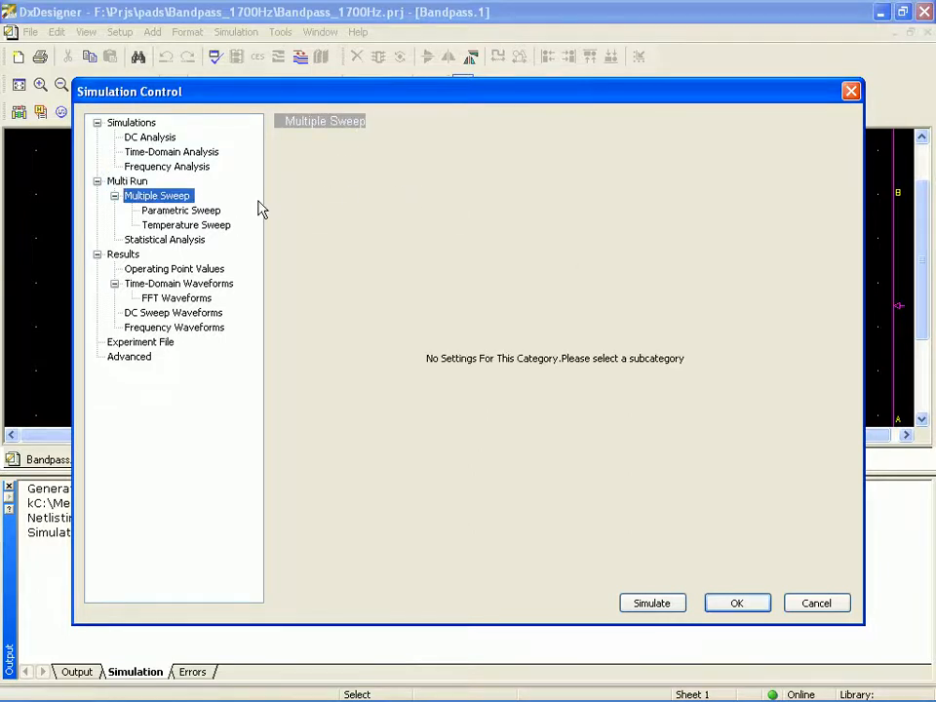
{"action": "left_click", "coordinate": [180, 210]}
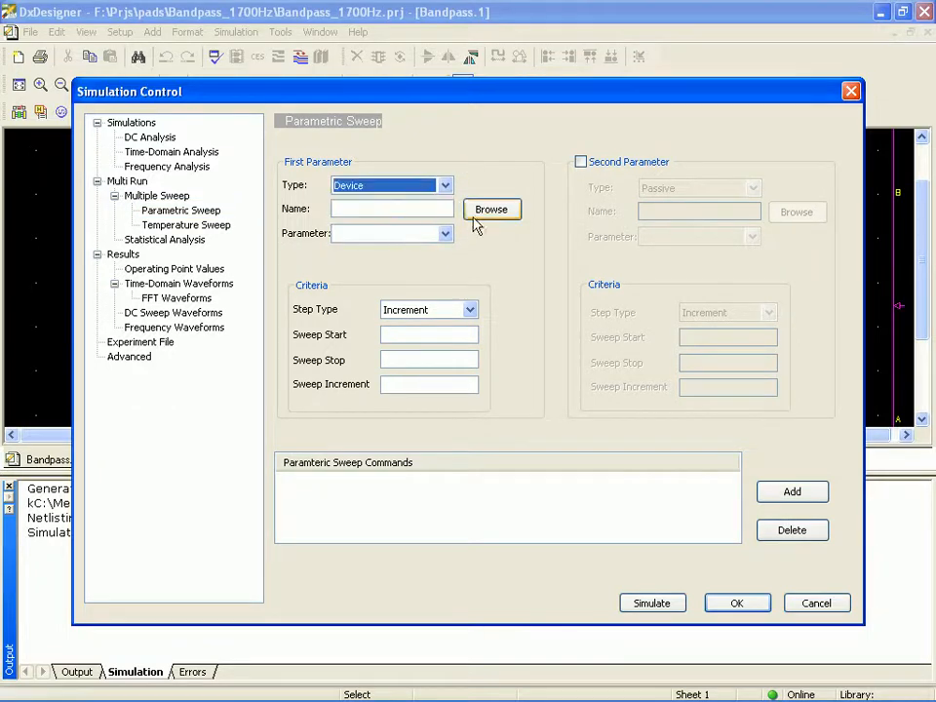
{"action": "left_click", "coordinate": [492, 208]}
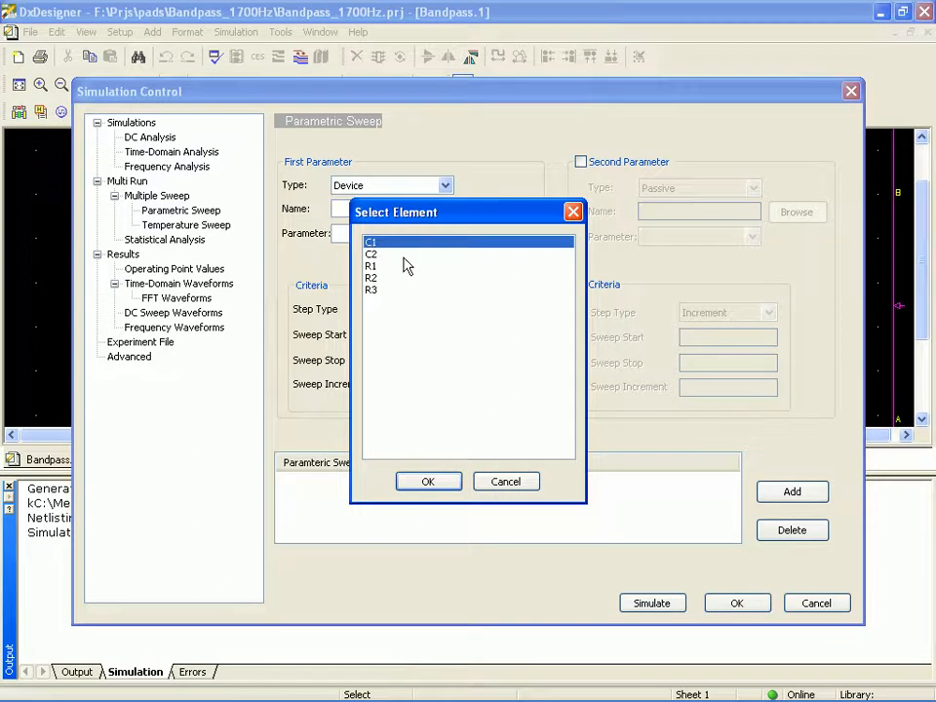
{"action": "left_click", "coordinate": [427, 480]}
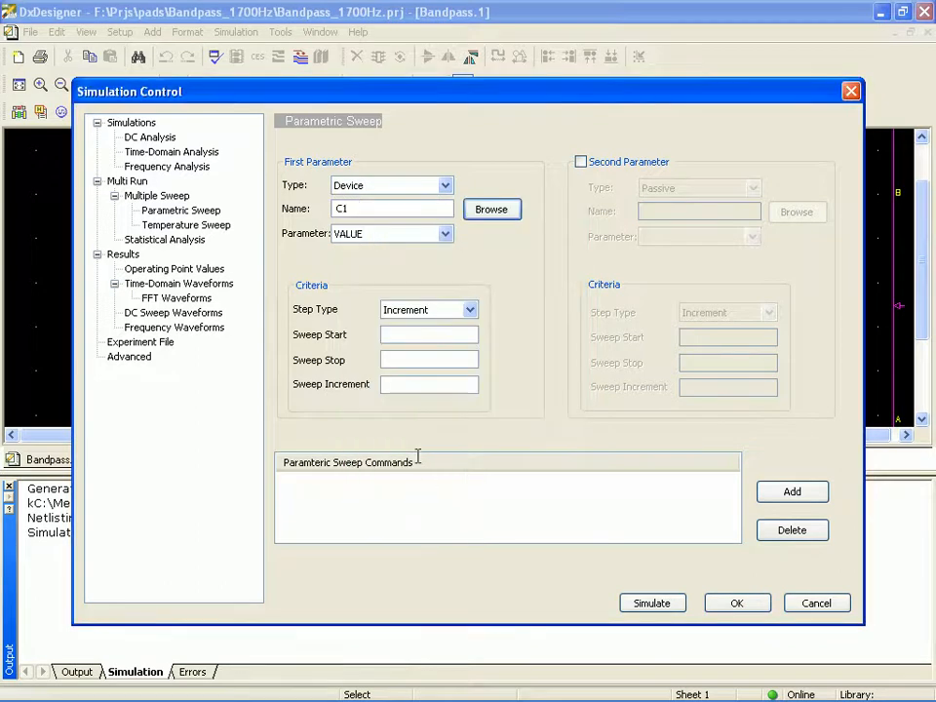
{"action": "left_click", "coordinate": [444, 234]}
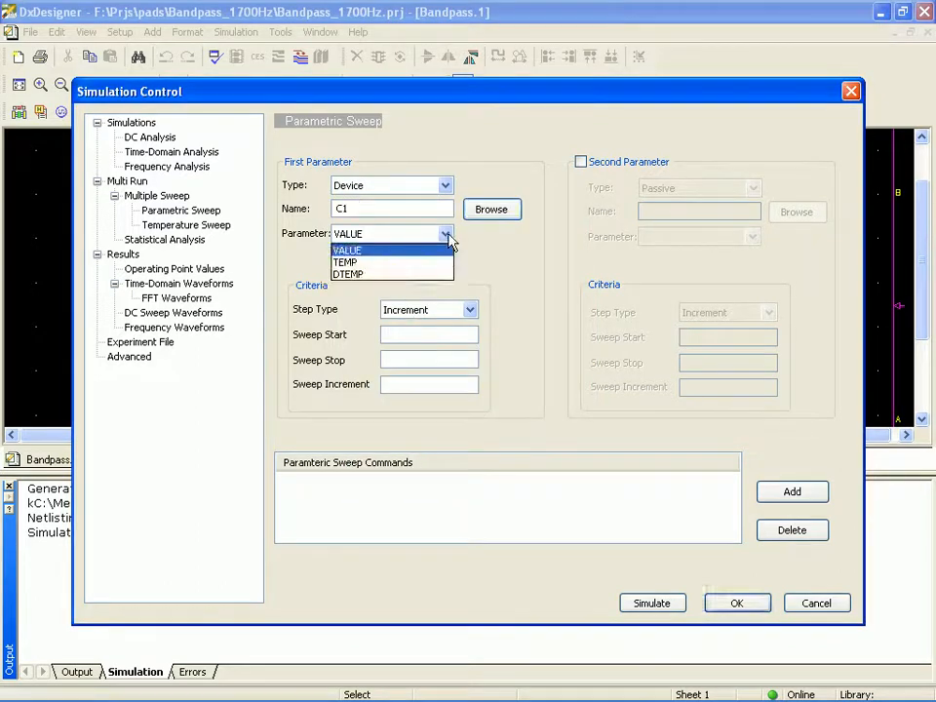
{"action": "left_click", "coordinate": [347, 249]}
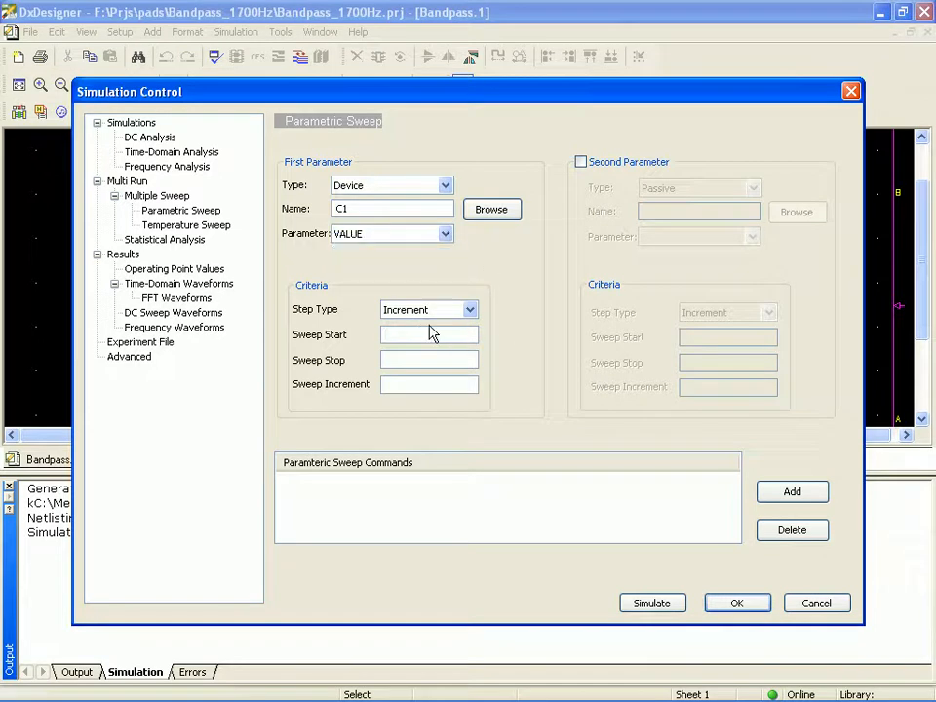
Enter the C1 sweep range: start .005u, stop .02u, increment .005u.
{"action": "type", "text": ".005u"}
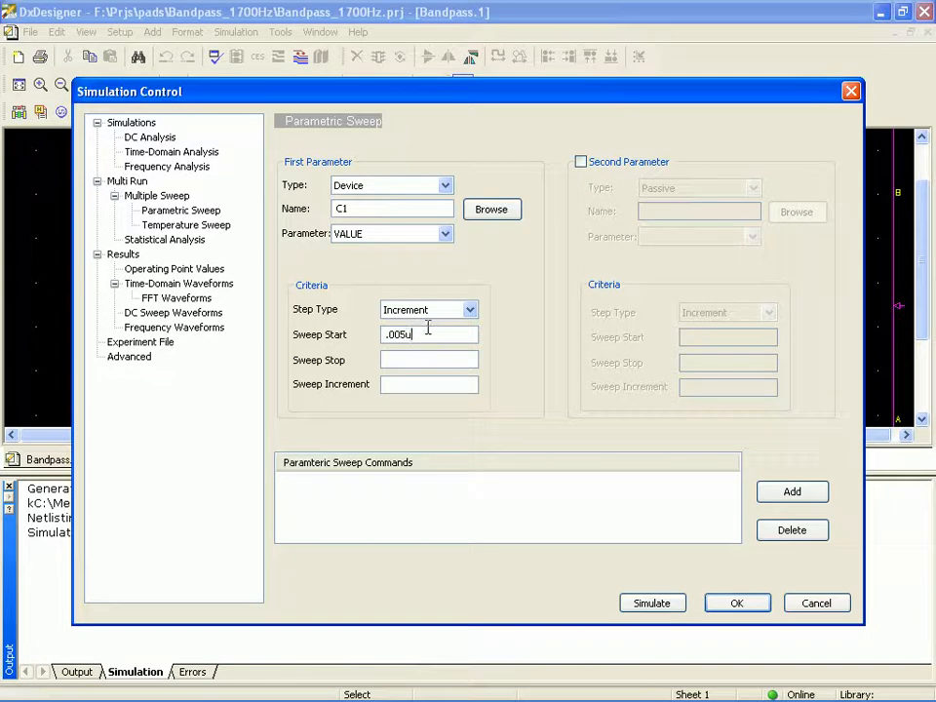
{"action": "left_click", "coordinate": [429, 359]}
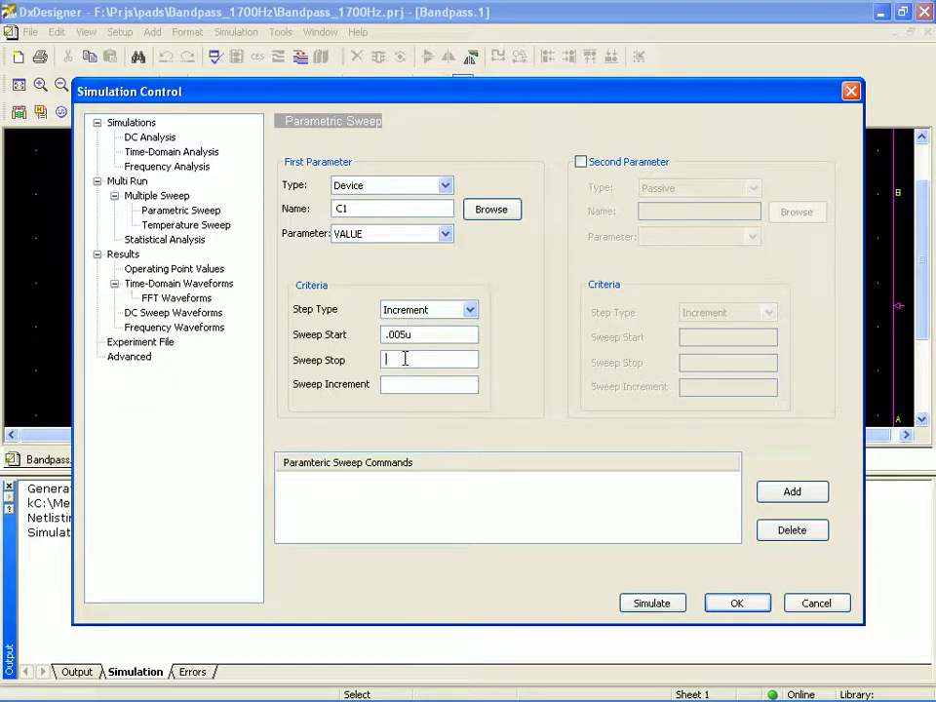
{"action": "type", "text": ".02u"}
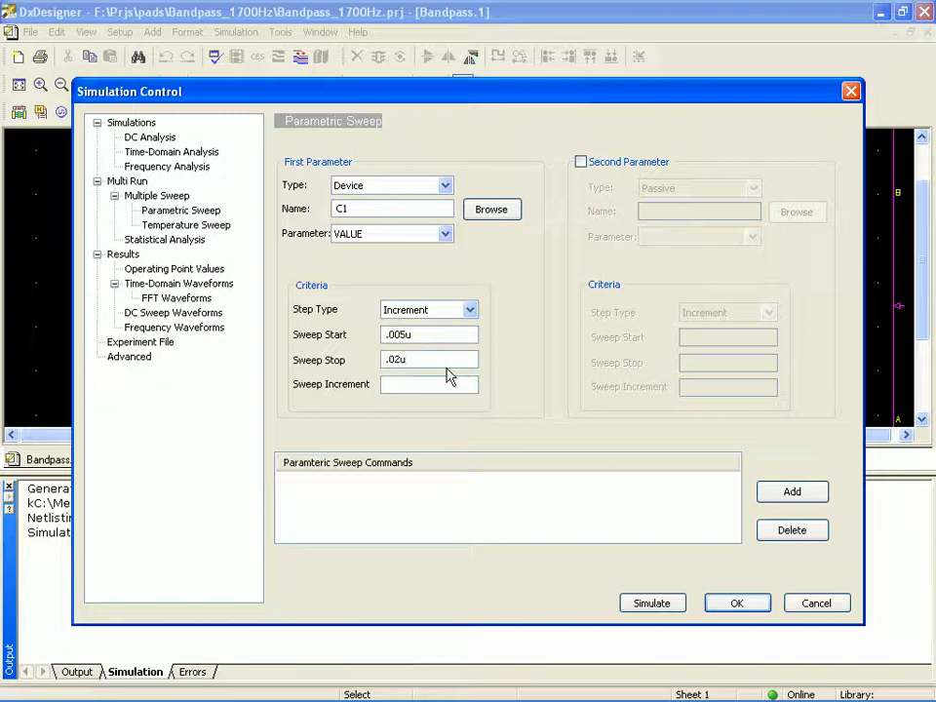
{"action": "left_click", "coordinate": [429, 383]}
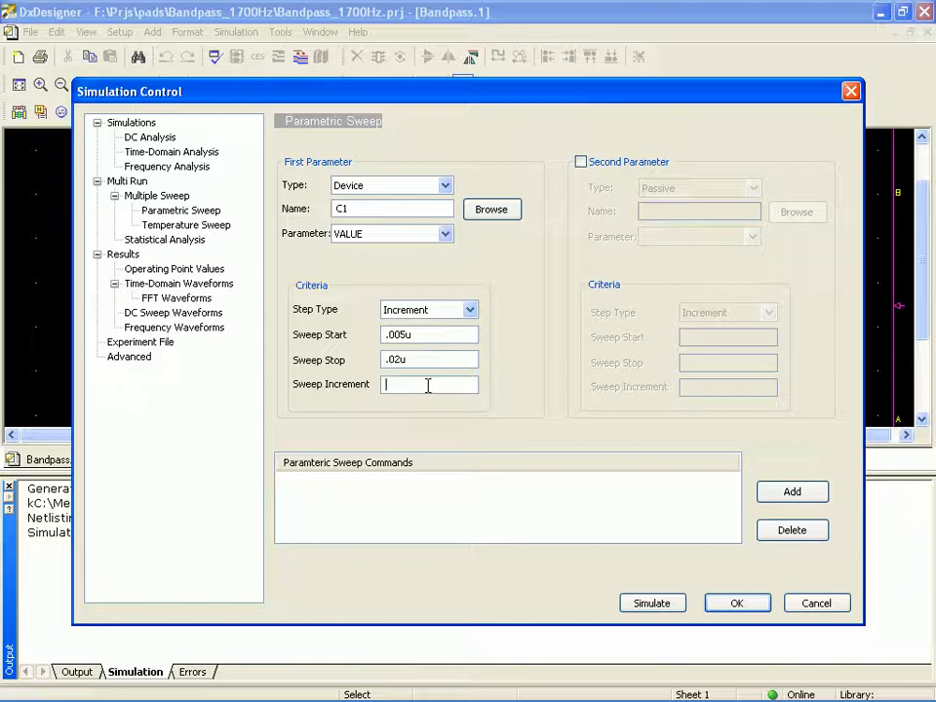
{"action": "type", "text": ".005u"}
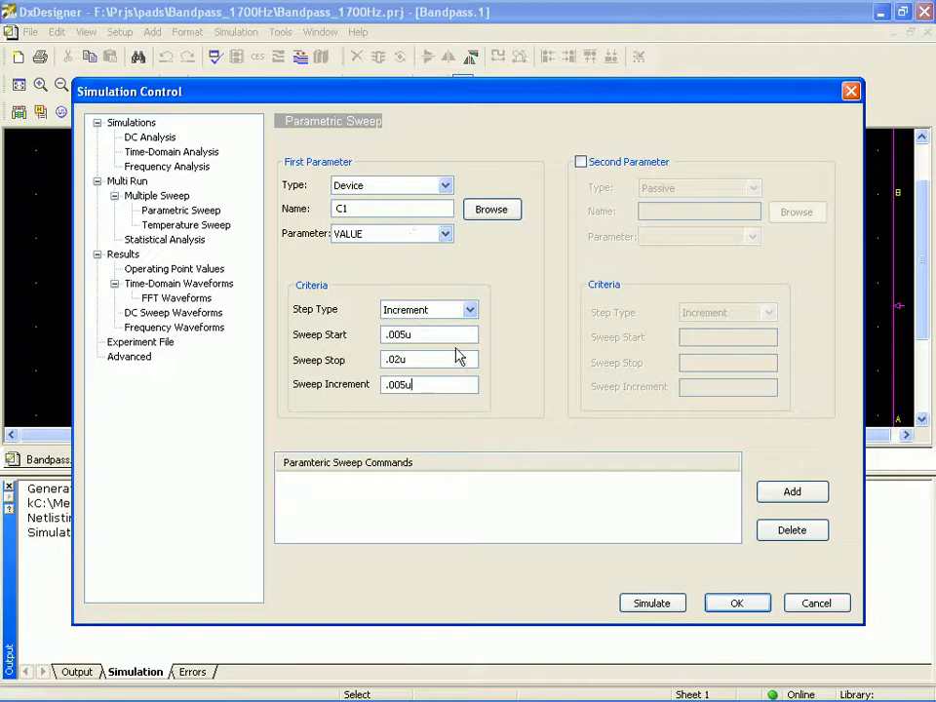
{"action": "mouse_move", "coordinate": [410, 258]}
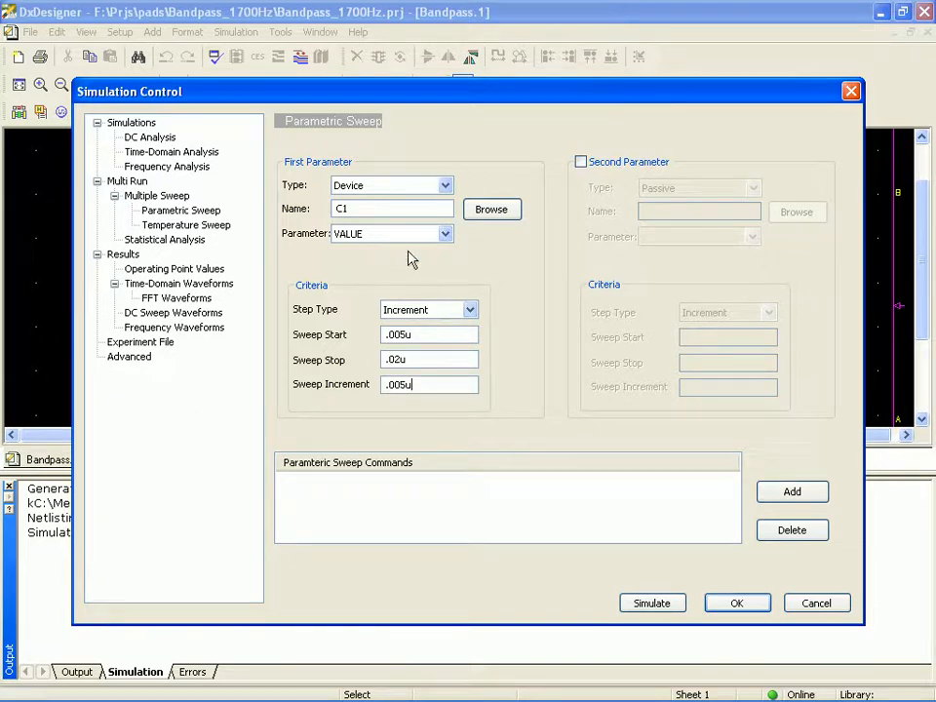
Add the C1 sweep to the command list and select device C2 as the next swept part.
{"action": "left_click", "coordinate": [792, 491]}
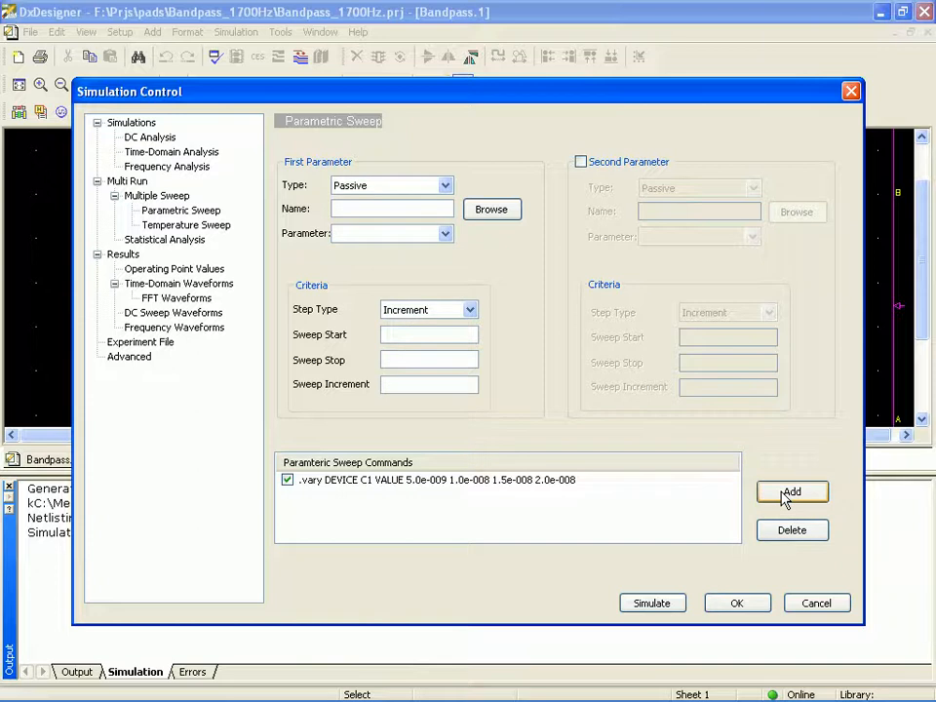
{"action": "left_click", "coordinate": [445, 185]}
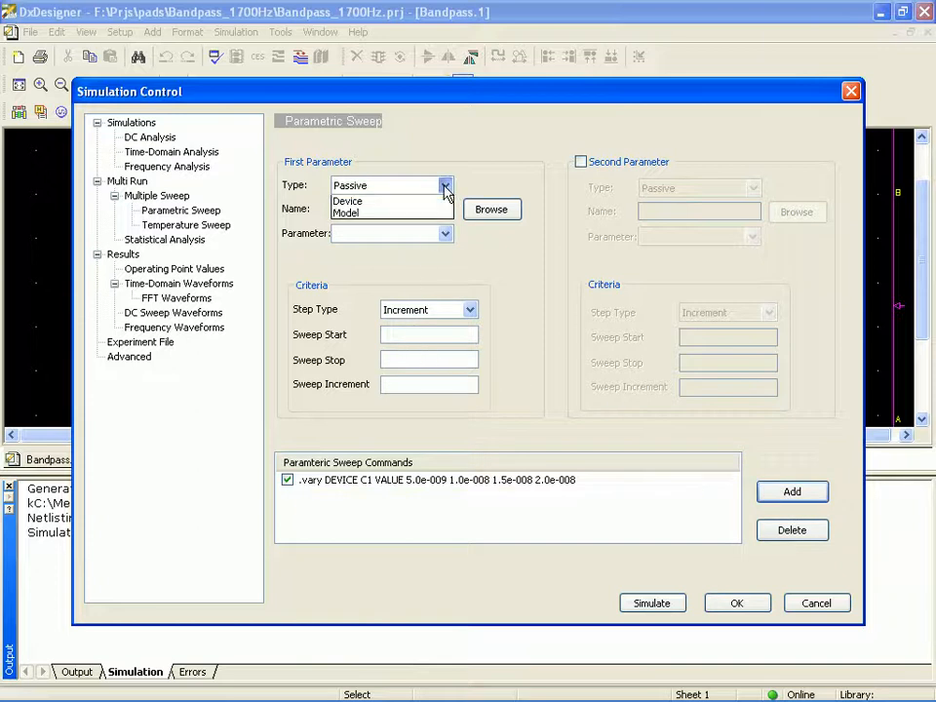
{"action": "left_click", "coordinate": [347, 201]}
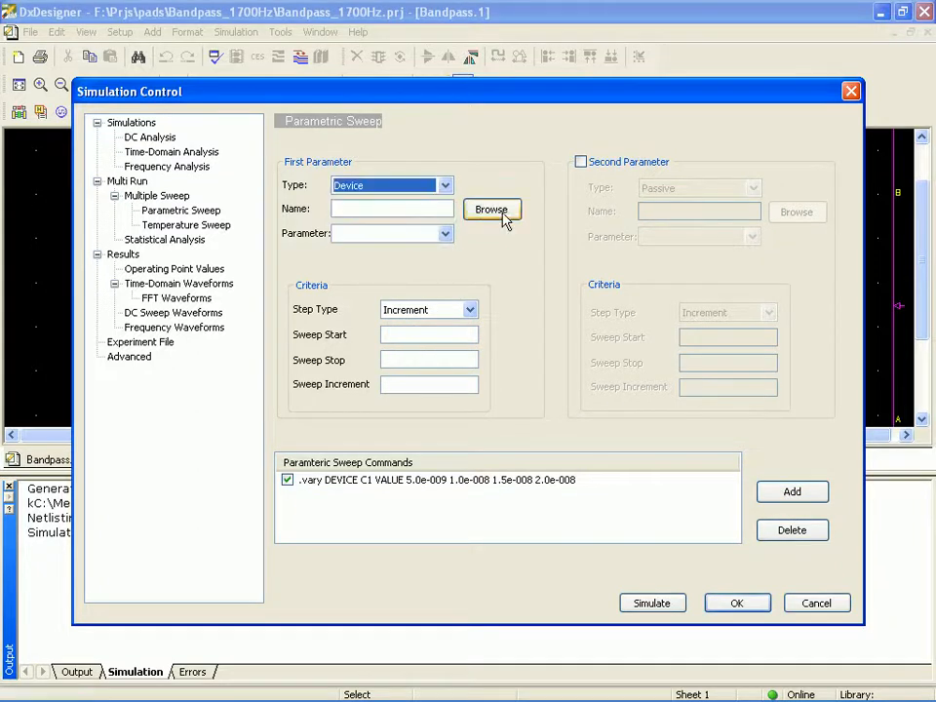
{"action": "left_click", "coordinate": [491, 210]}
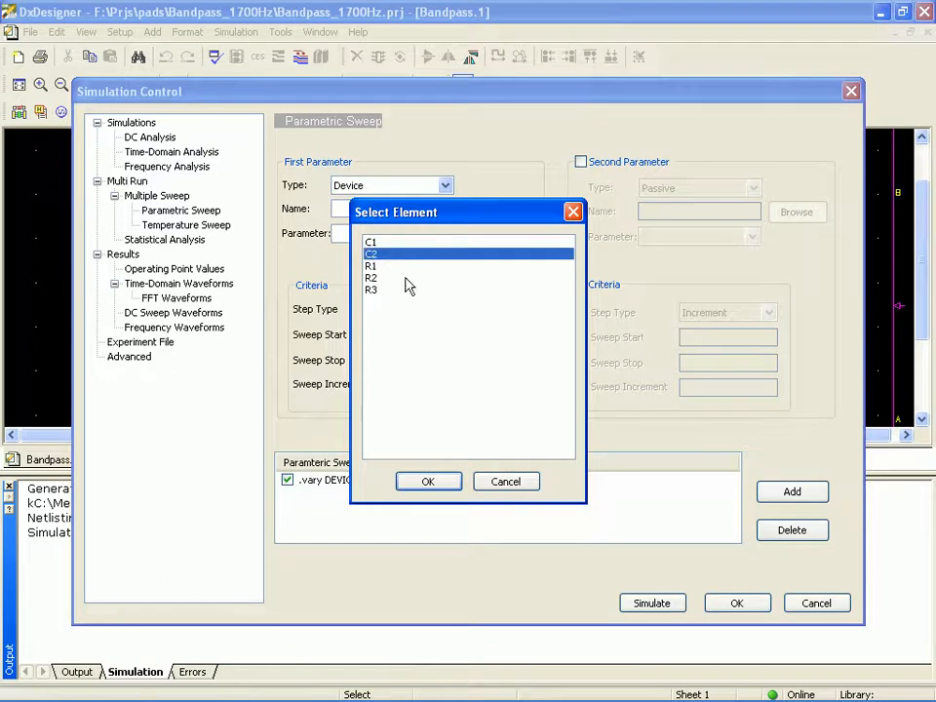
{"action": "left_click", "coordinate": [429, 480]}
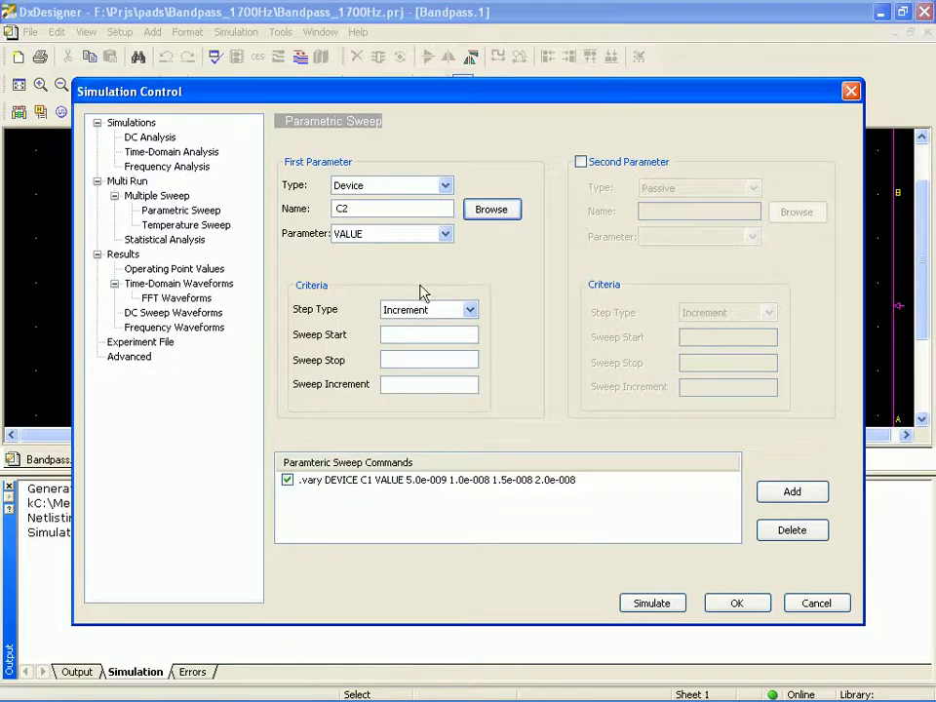
Enter C2's range .005u to .025u in .005u steps and add it to the commands.
{"action": "left_click", "coordinate": [429, 336]}
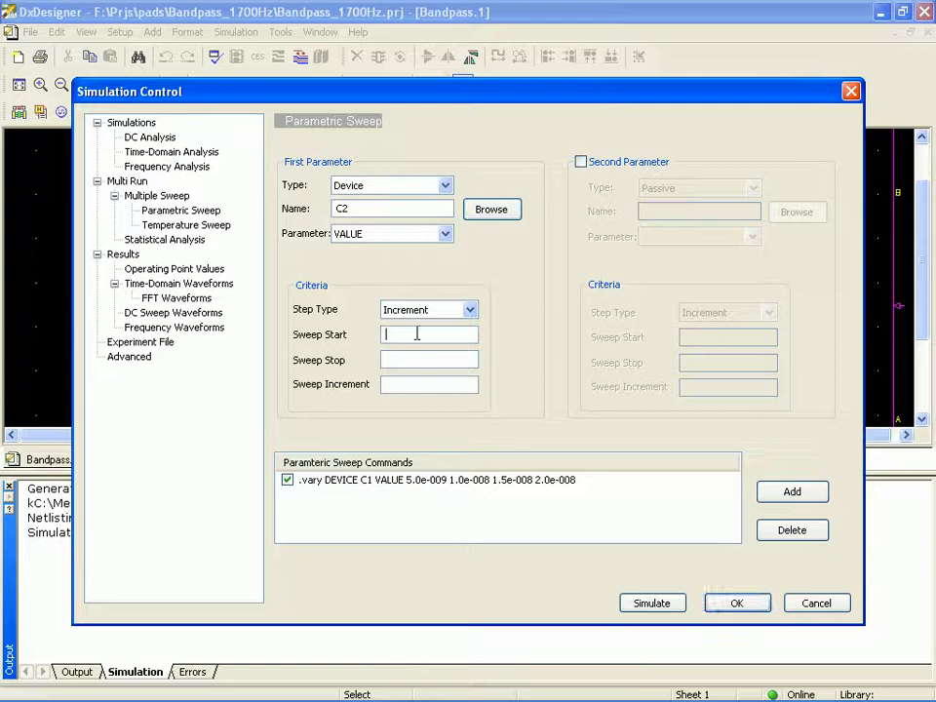
{"action": "type", "text": "."}
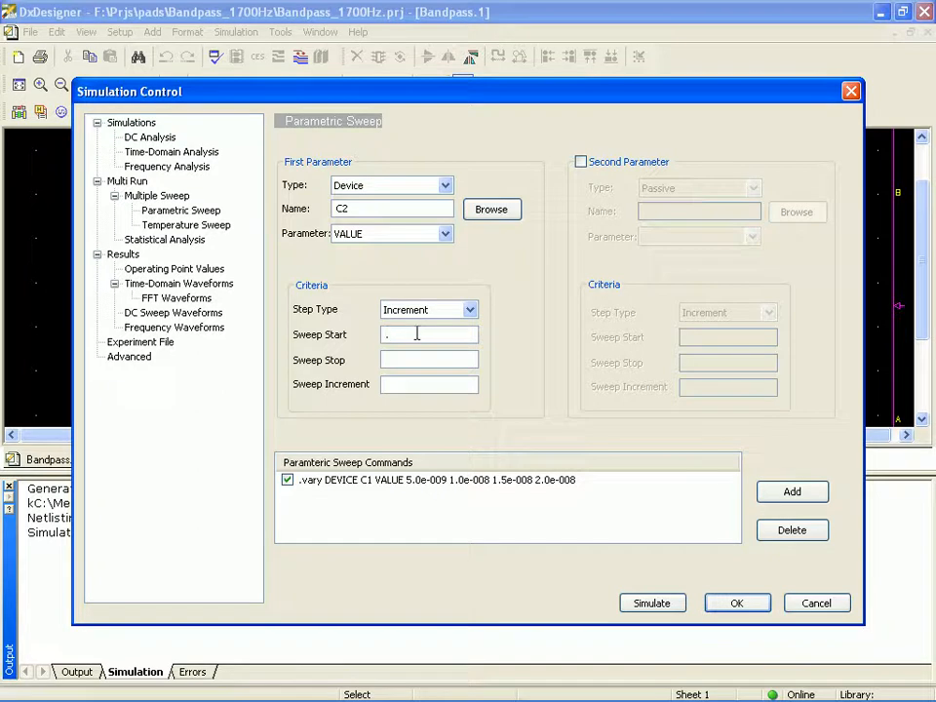
{"action": "type", "text": ".005u"}
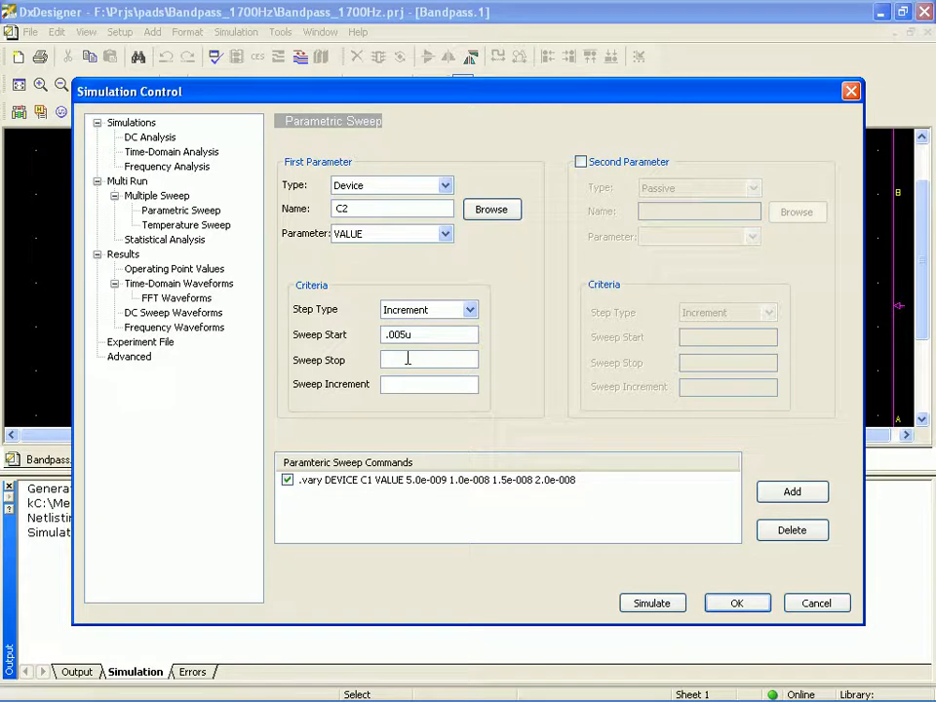
{"action": "type", "text": "."}
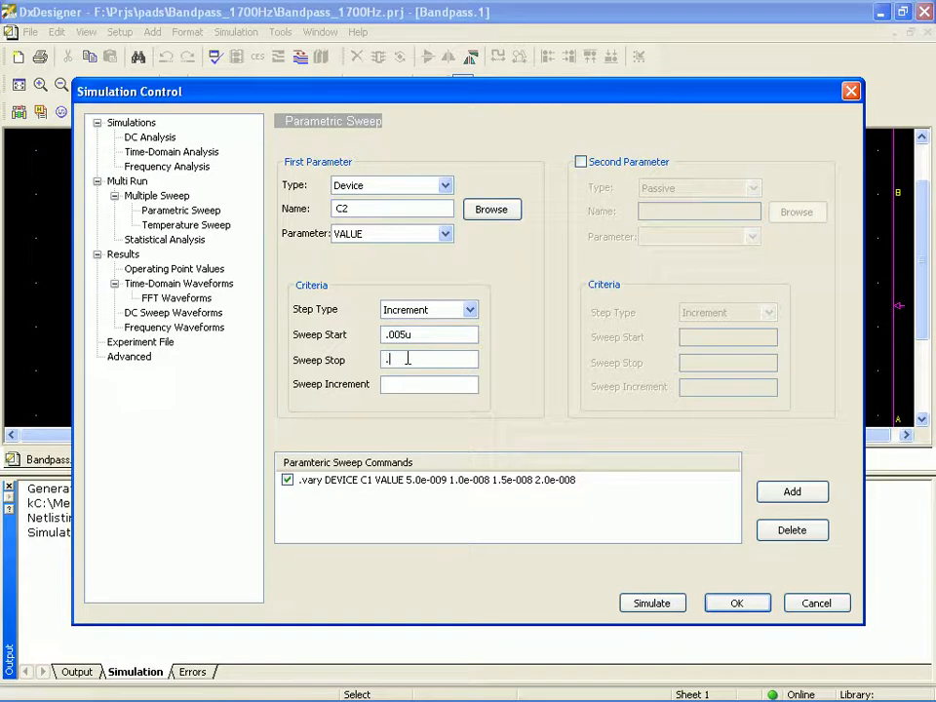
{"action": "type", "text": "025"}
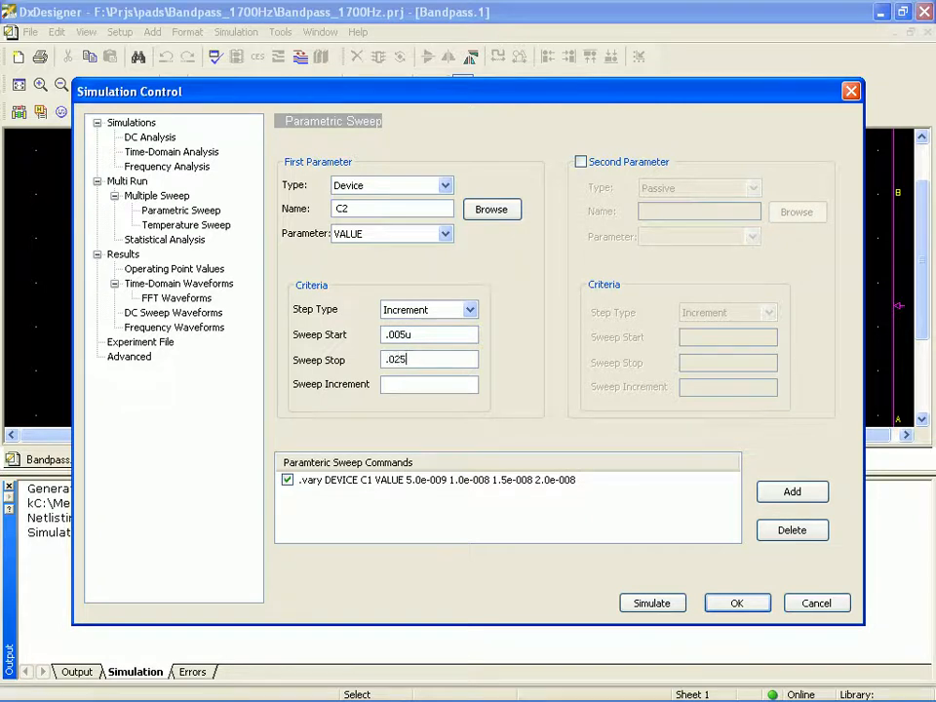
{"action": "type", "text": "u"}
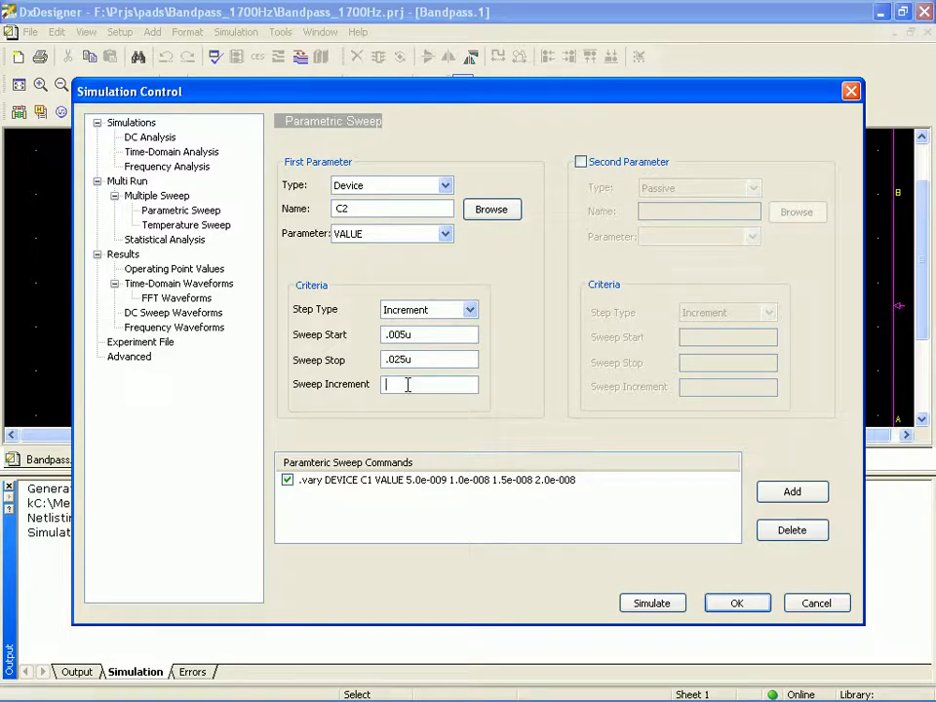
{"action": "type", "text": ".005u"}
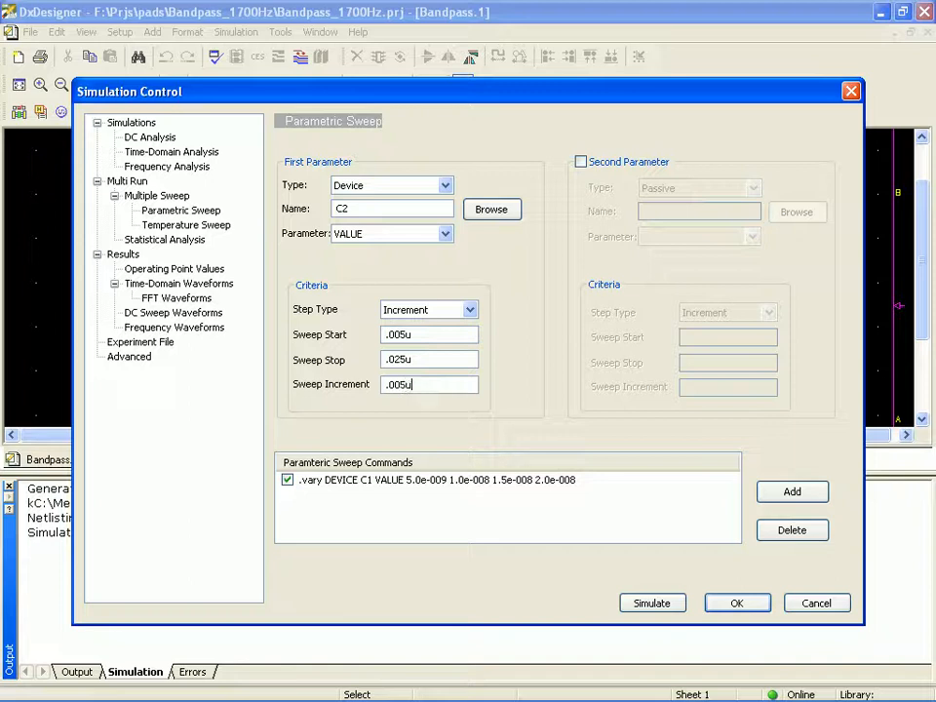
{"action": "mouse_move", "coordinate": [756, 468]}
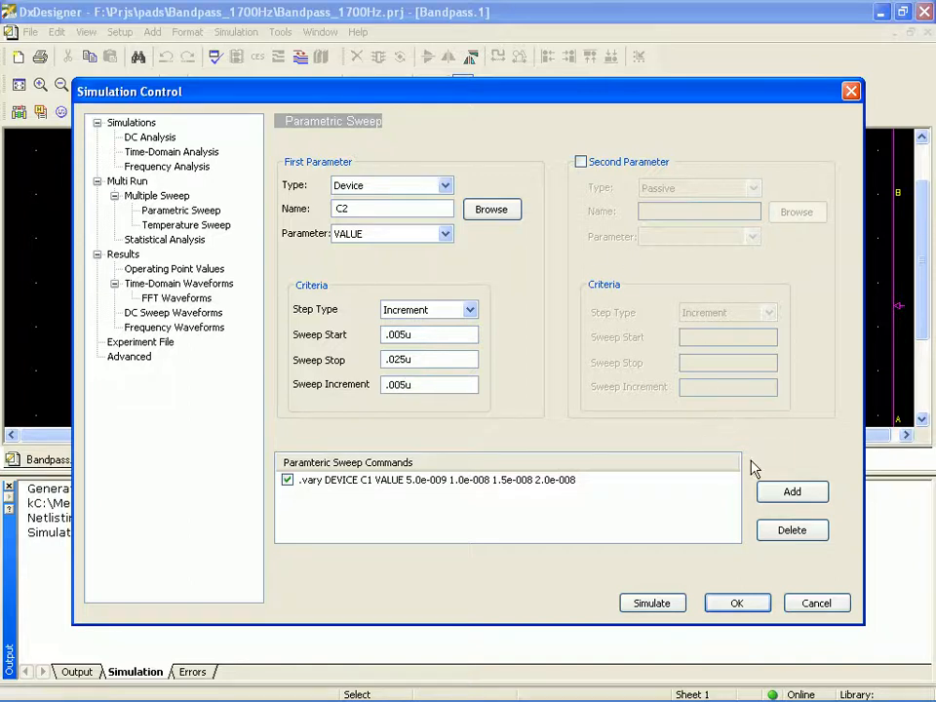
{"action": "left_click", "coordinate": [792, 492]}
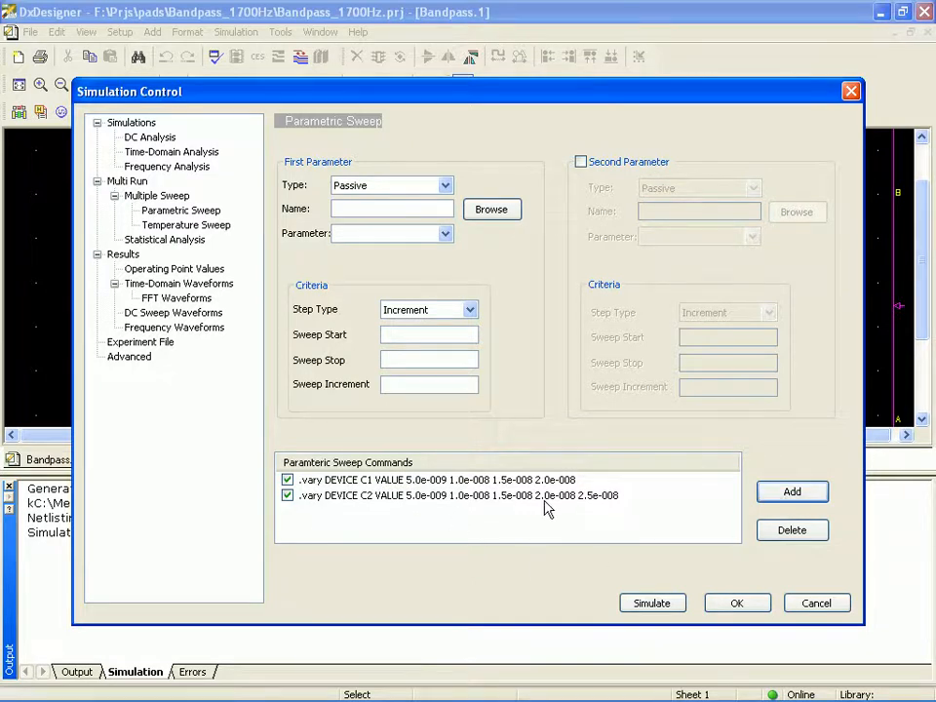
Review the C2 sweep command and close Simulation Control to run the Bandpass simulation.
{"action": "left_click", "coordinate": [458, 495]}
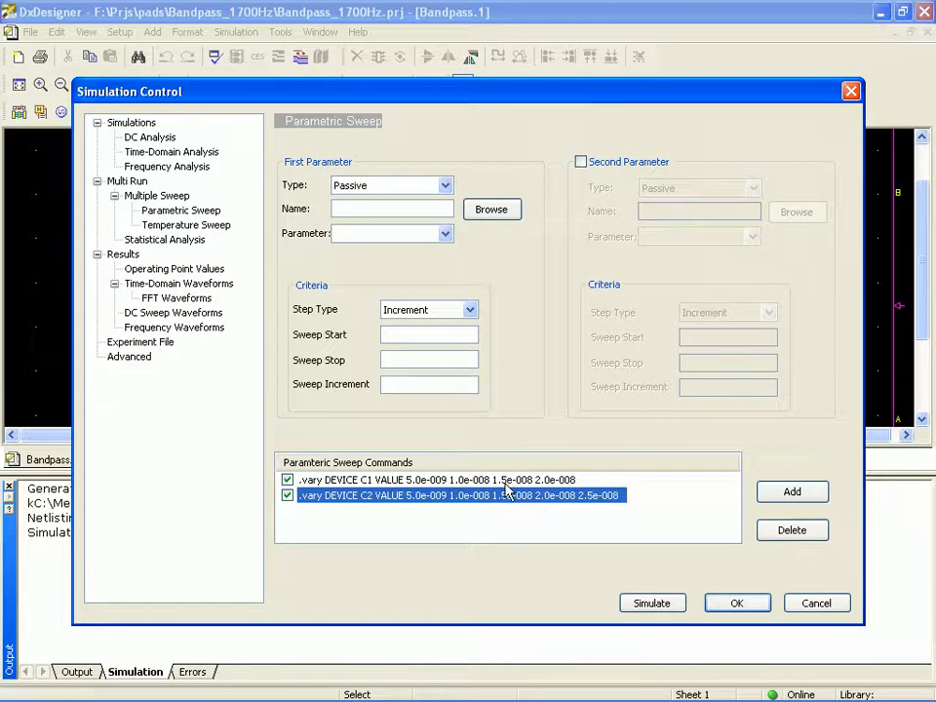
{"action": "left_click", "coordinate": [433, 480]}
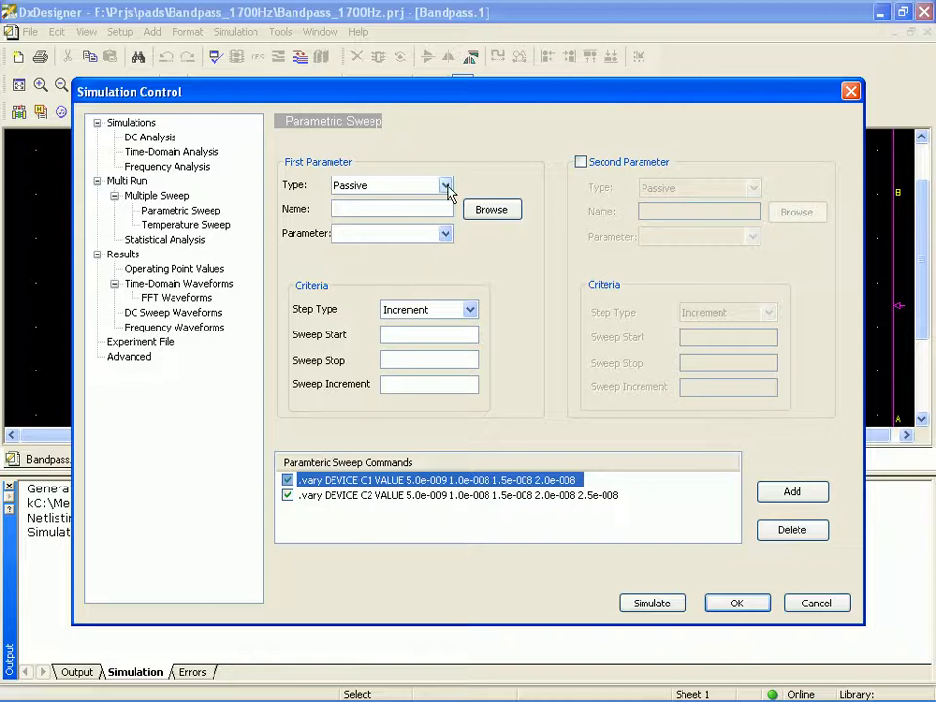
{"action": "mouse_move", "coordinate": [343, 180]}
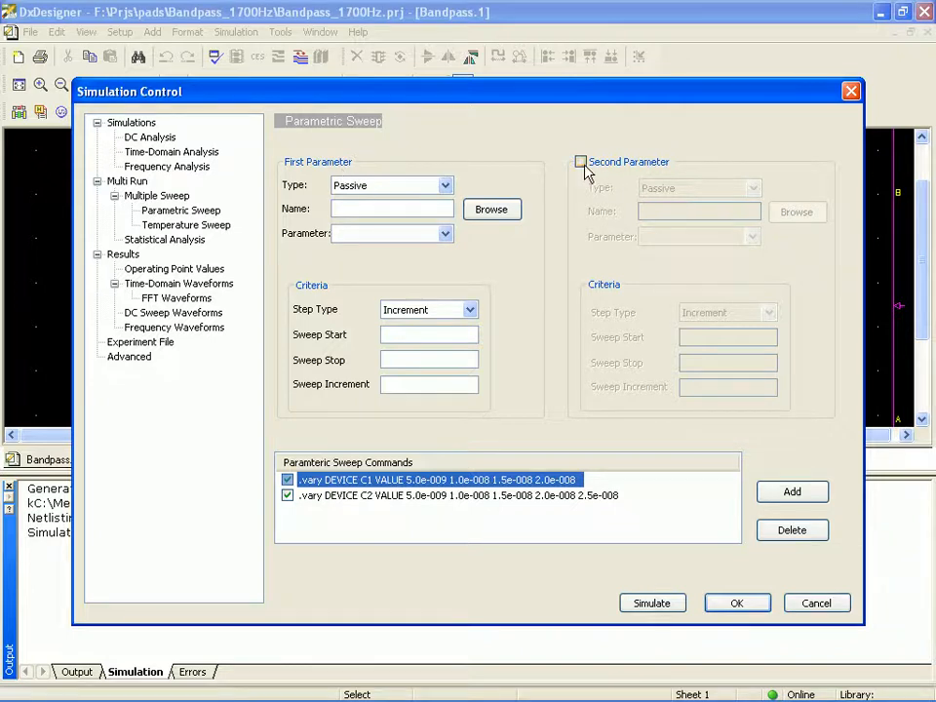
{"action": "left_click", "coordinate": [581, 160]}
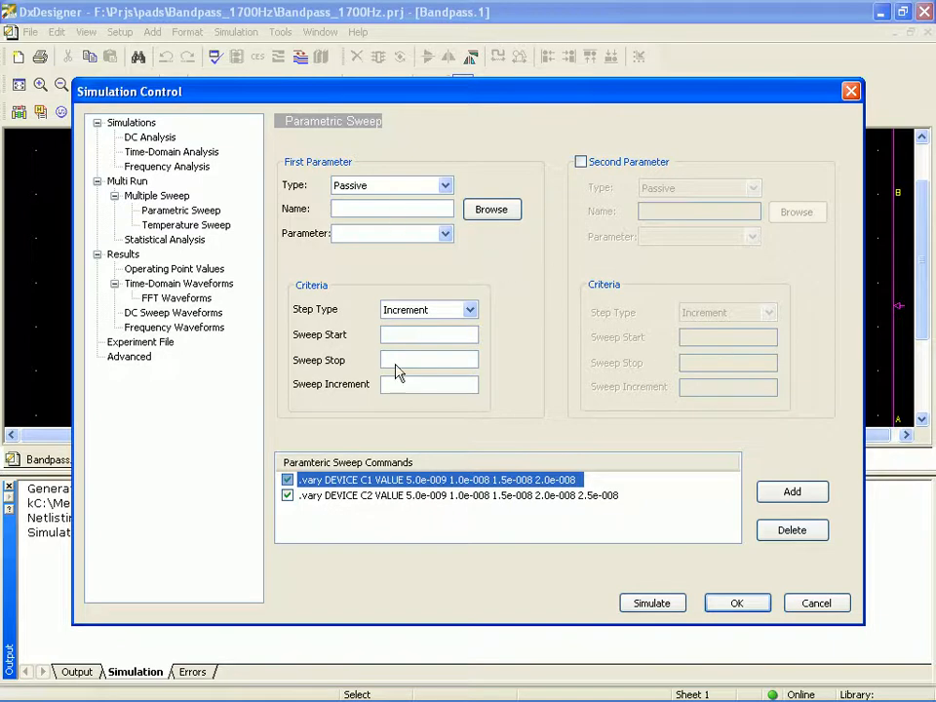
{"action": "mouse_move", "coordinate": [441, 410]}
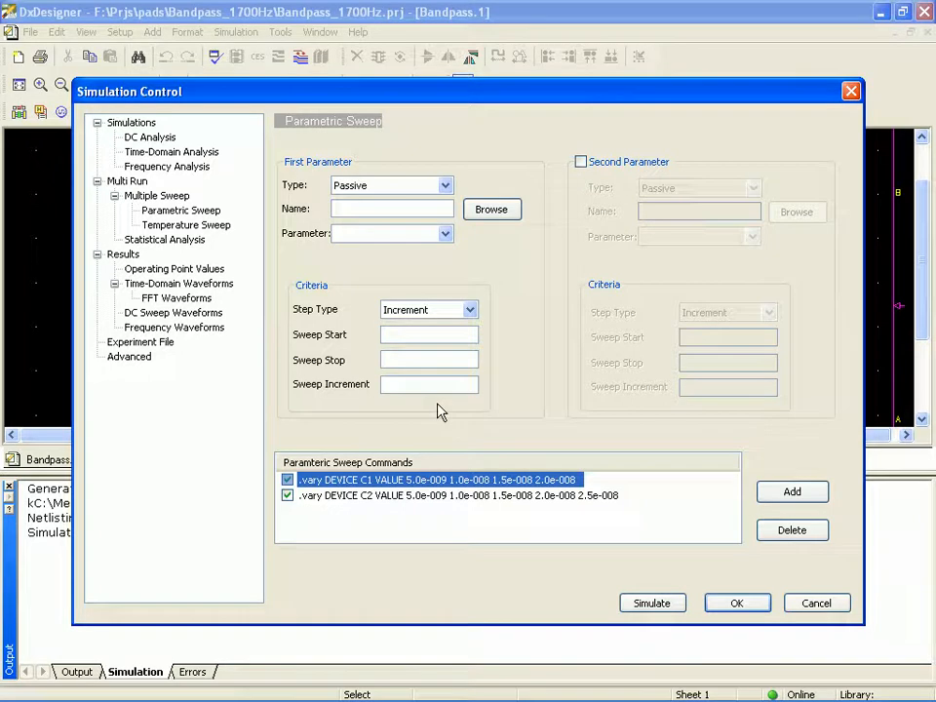
{"action": "mouse_move", "coordinate": [405, 292]}
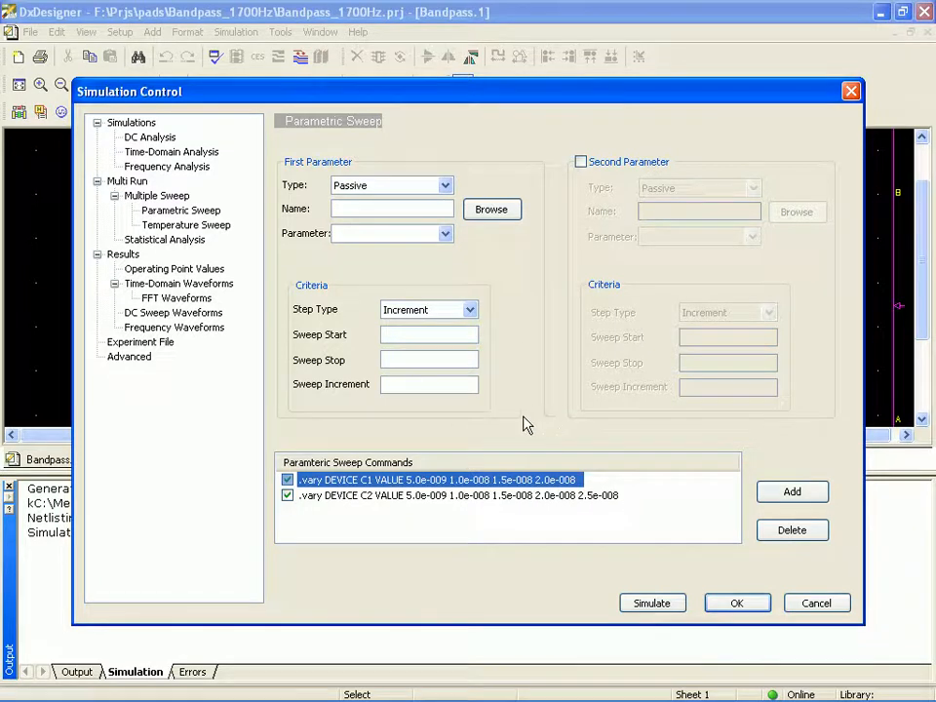
{"action": "mouse_move", "coordinate": [487, 516]}
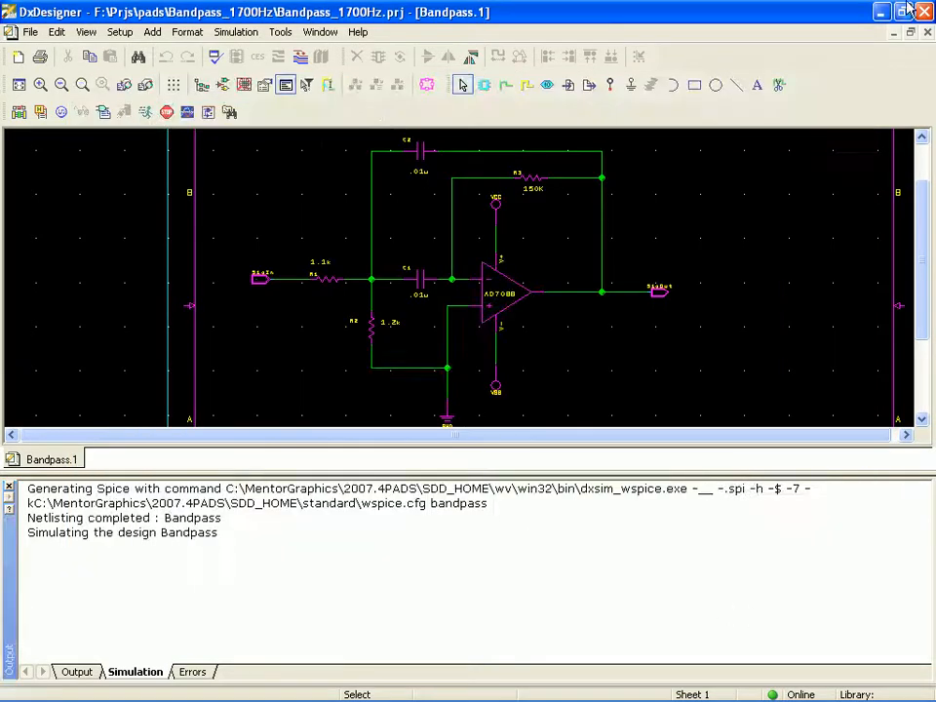
{"action": "mouse_move", "coordinate": [881, 12]}
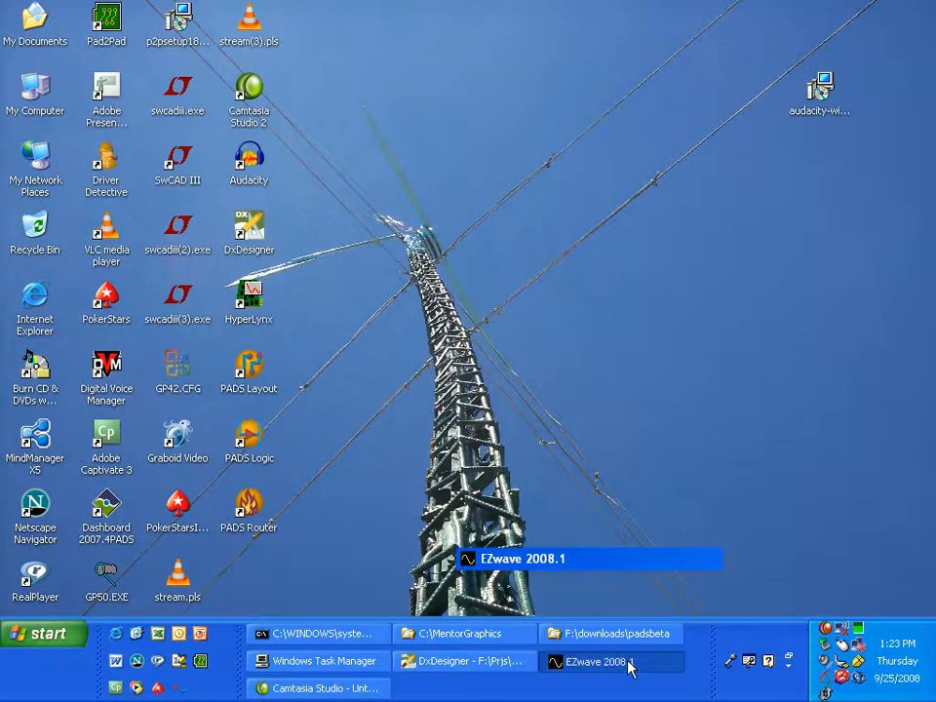
Switch to EZwave and select the Bandpass AC results in the Waveforms List.
{"action": "left_click", "coordinate": [595, 663]}
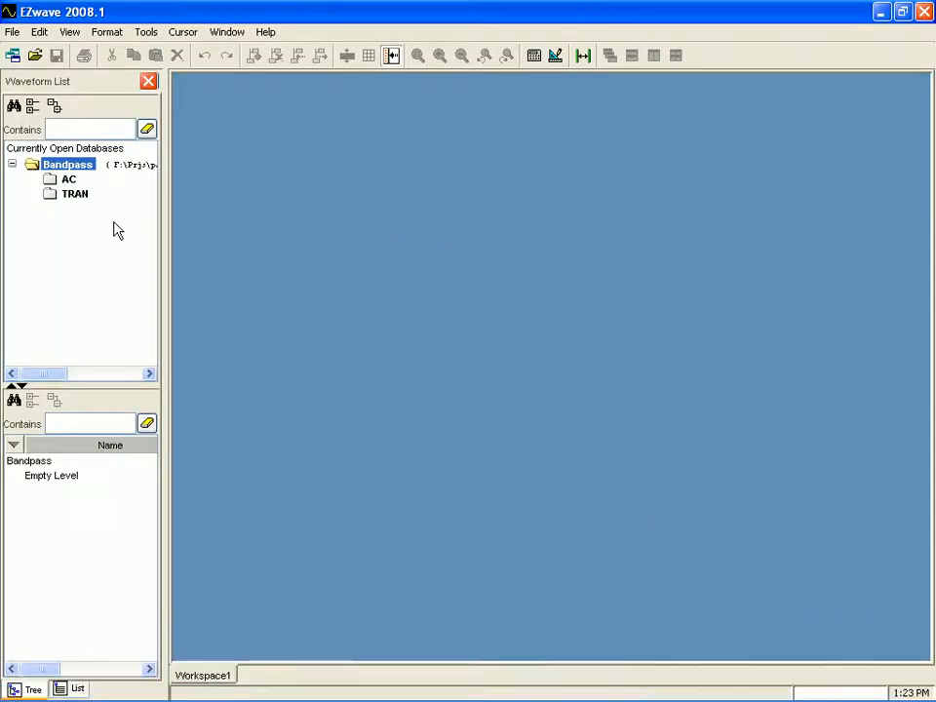
{"action": "mouse_move", "coordinate": [89, 217]}
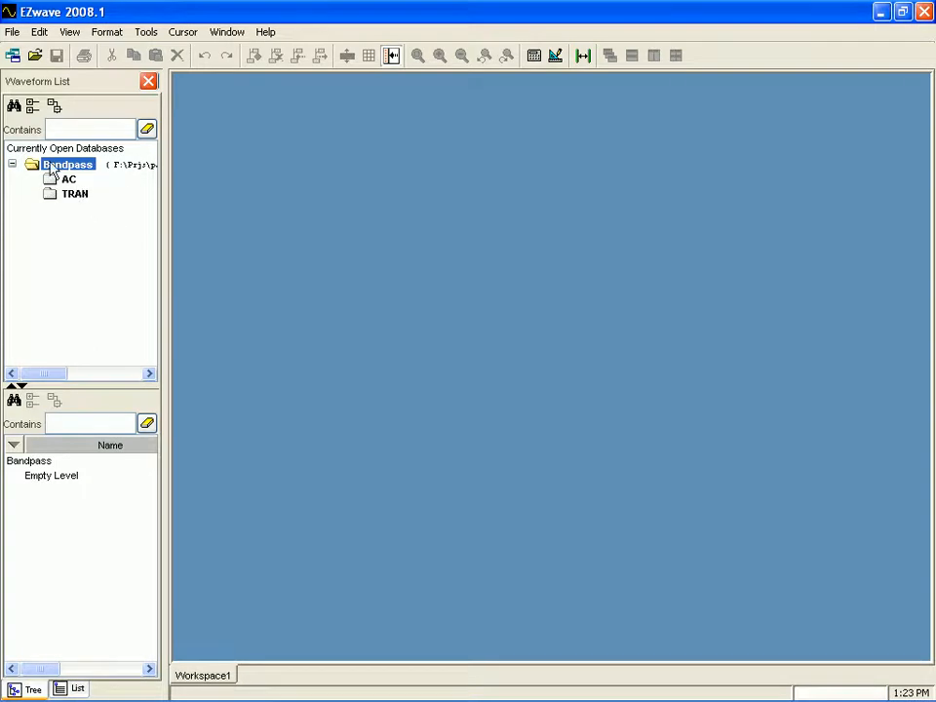
{"action": "left_click", "coordinate": [68, 180]}
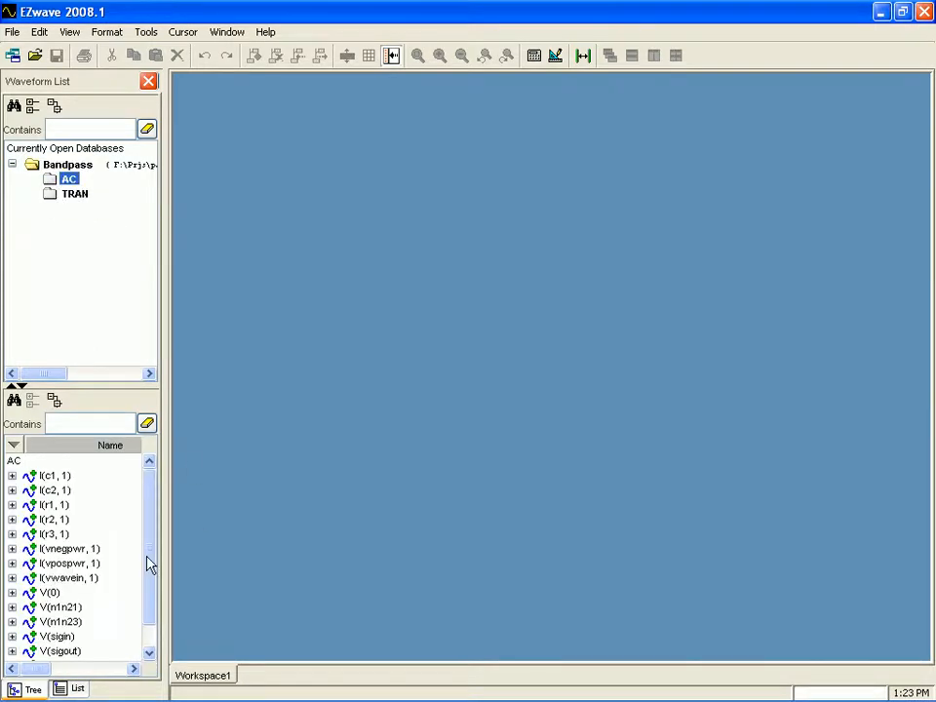
{"action": "scroll", "scroll_direction": "down", "scroll_amount": 3}
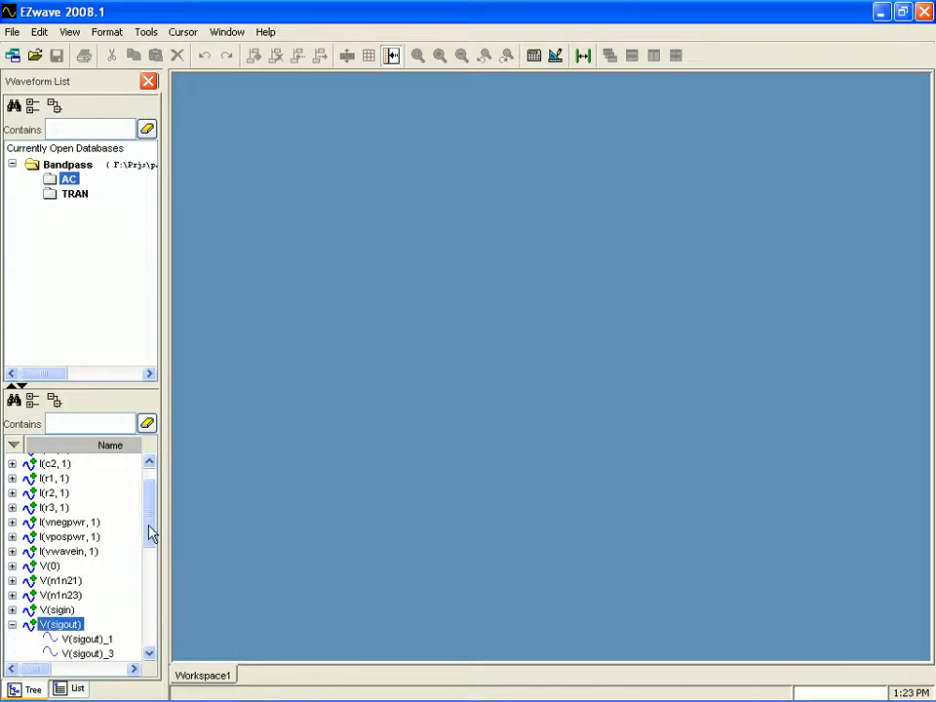
{"action": "scroll", "scroll_direction": "down", "scroll_amount": 3}
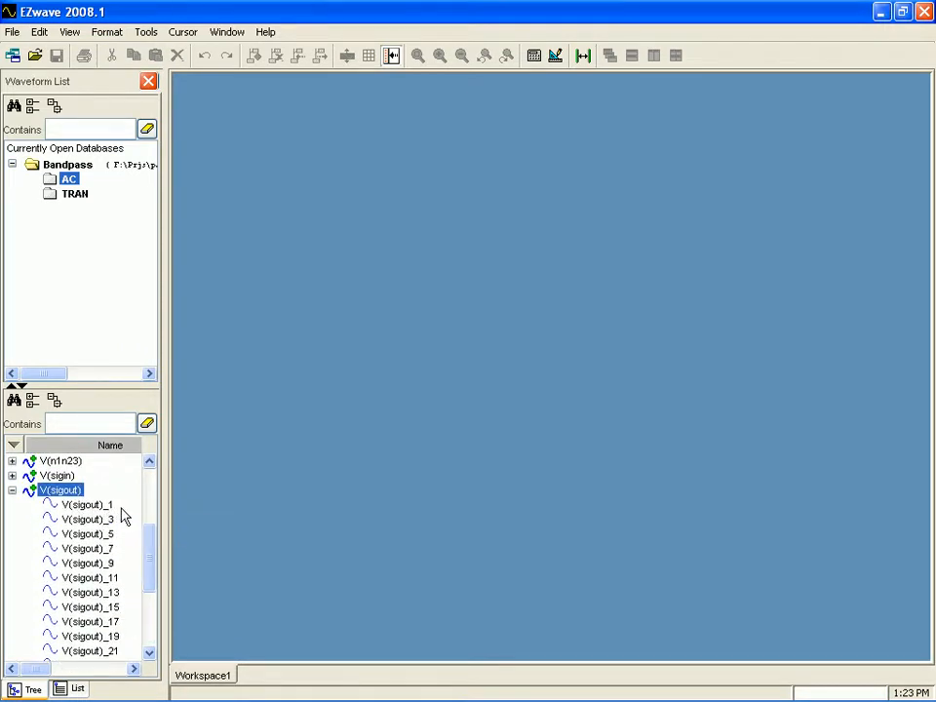
{"action": "mouse_move", "coordinate": [119, 562]}
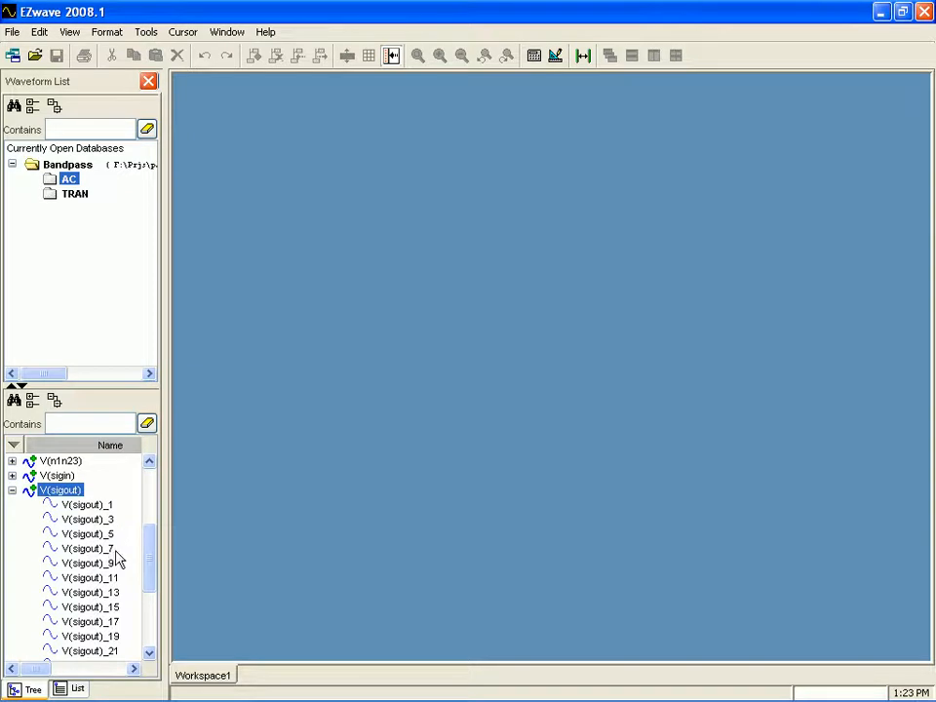
Expand V(sigout) and browse its individual sweep runs, ending on V(sigout)_1.
{"action": "left_click", "coordinate": [86, 503]}
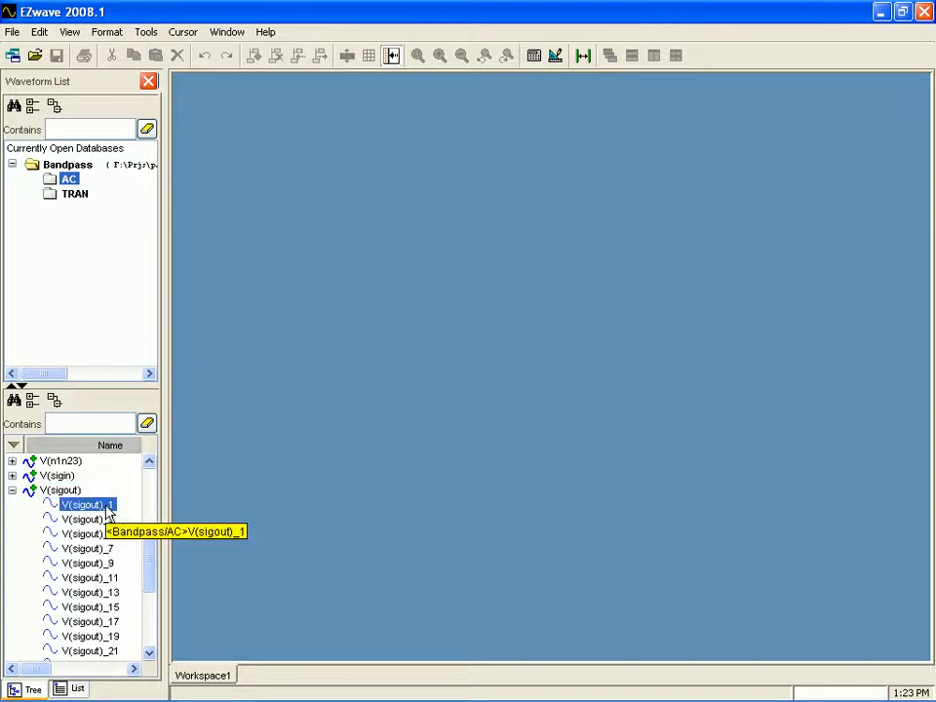
{"action": "left_click", "coordinate": [82, 534]}
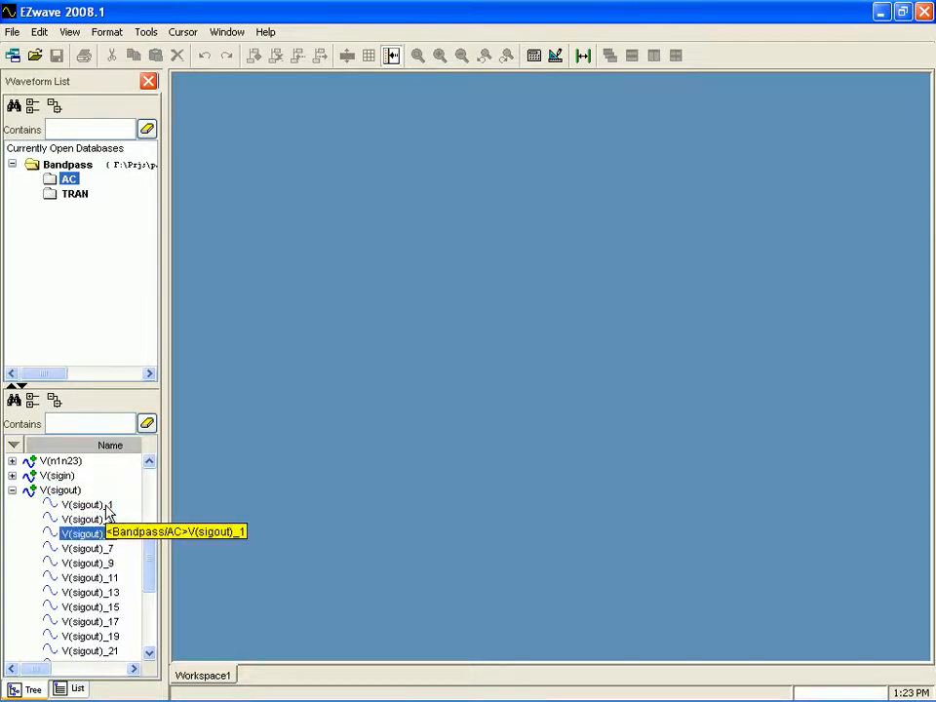
{"action": "left_click", "coordinate": [90, 607]}
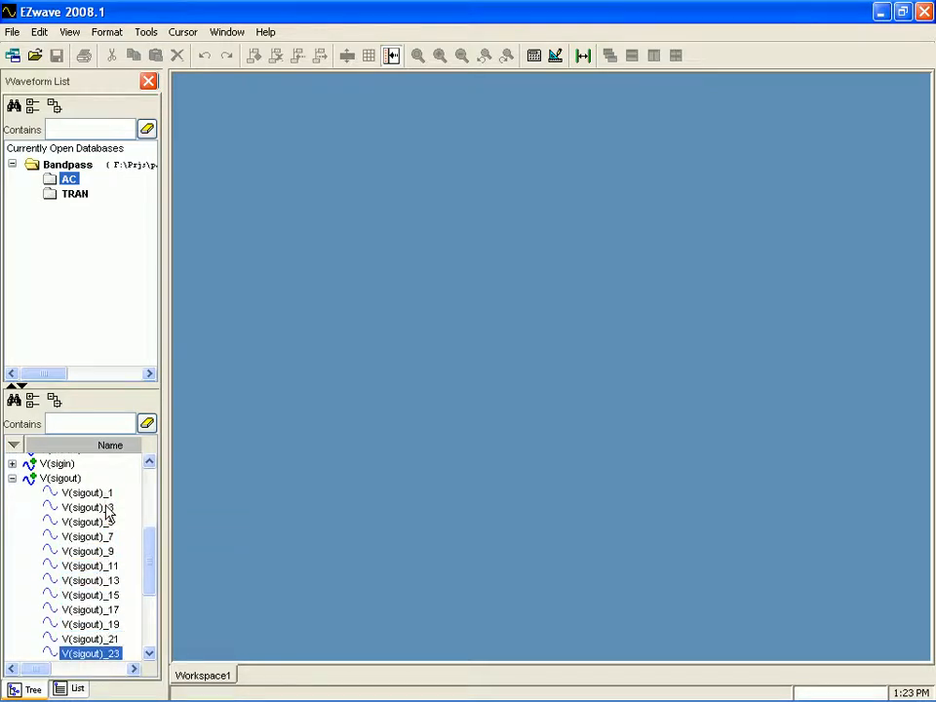
{"action": "scroll", "scroll_direction": "down", "scroll_amount": 3}
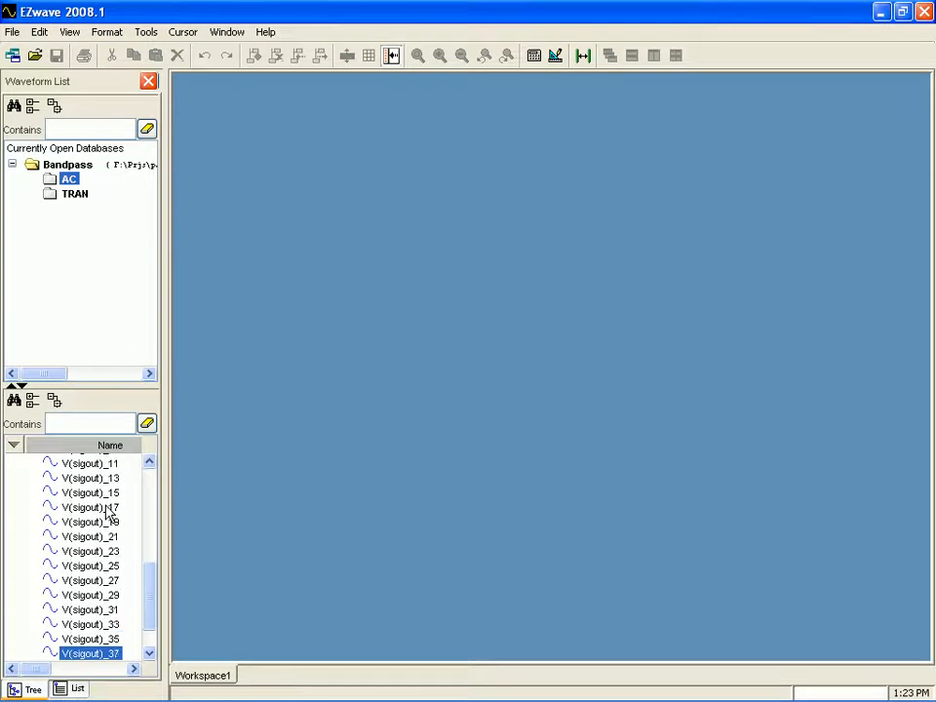
{"action": "scroll", "scroll_direction": "down", "scroll_amount": 3}
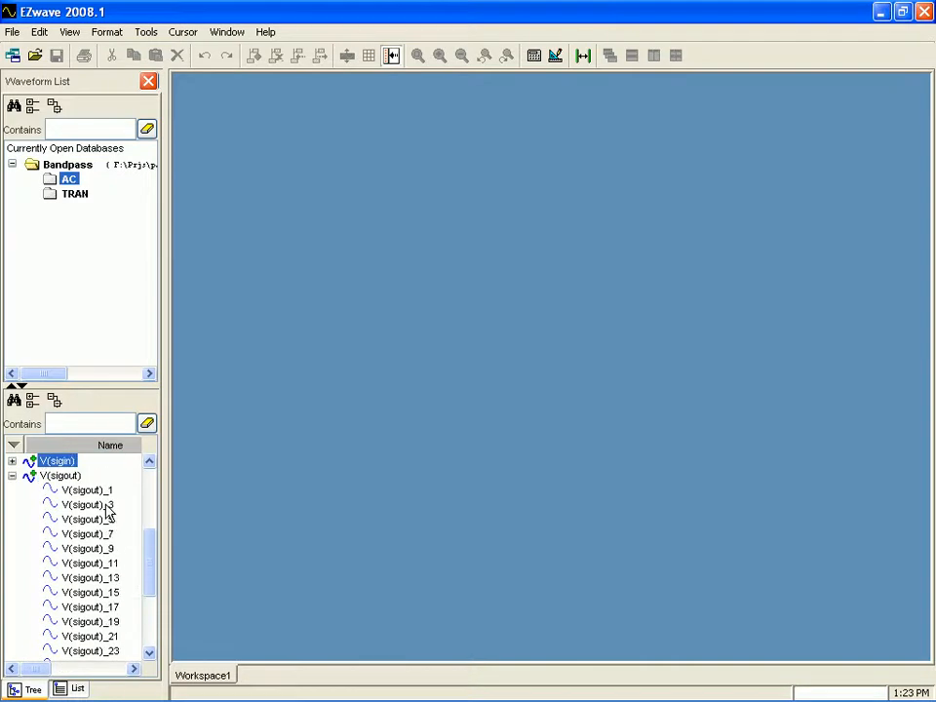
{"action": "left_click", "coordinate": [85, 489]}
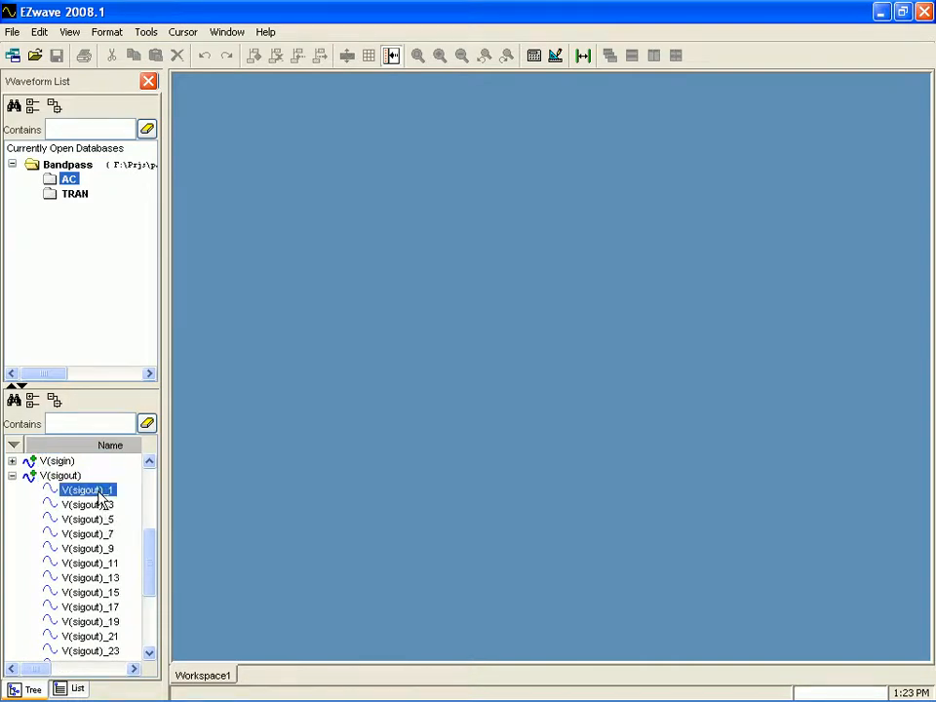
Plot V(sigout)_1 alone, discard it, then plot all V(sigout) runs overlaid as magnitude and phase.
{"action": "double_click", "coordinate": [82, 489]}
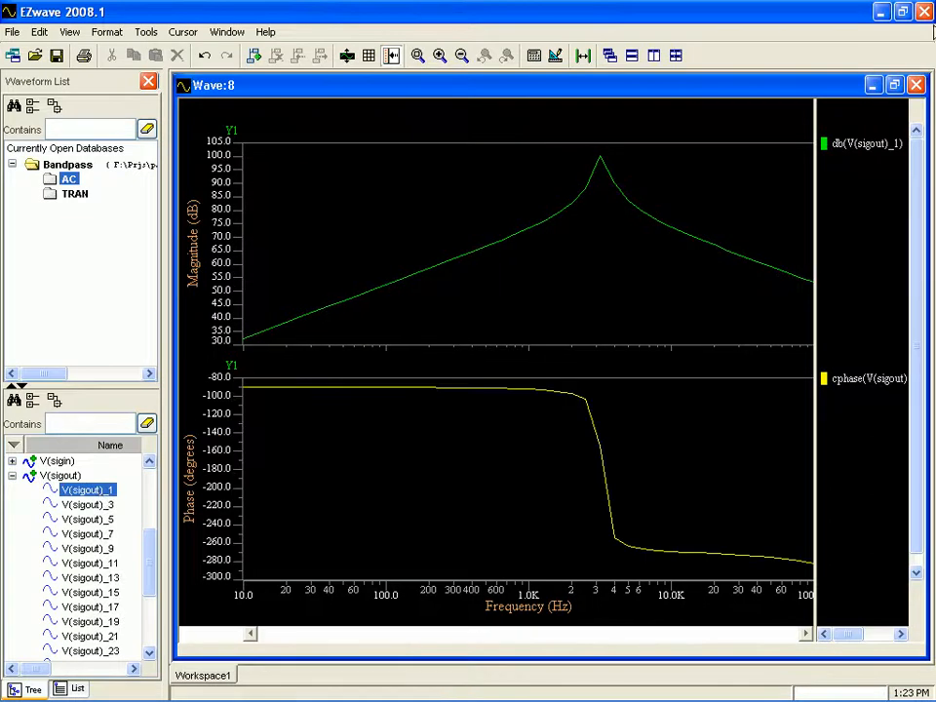
{"action": "left_click", "coordinate": [914, 85]}
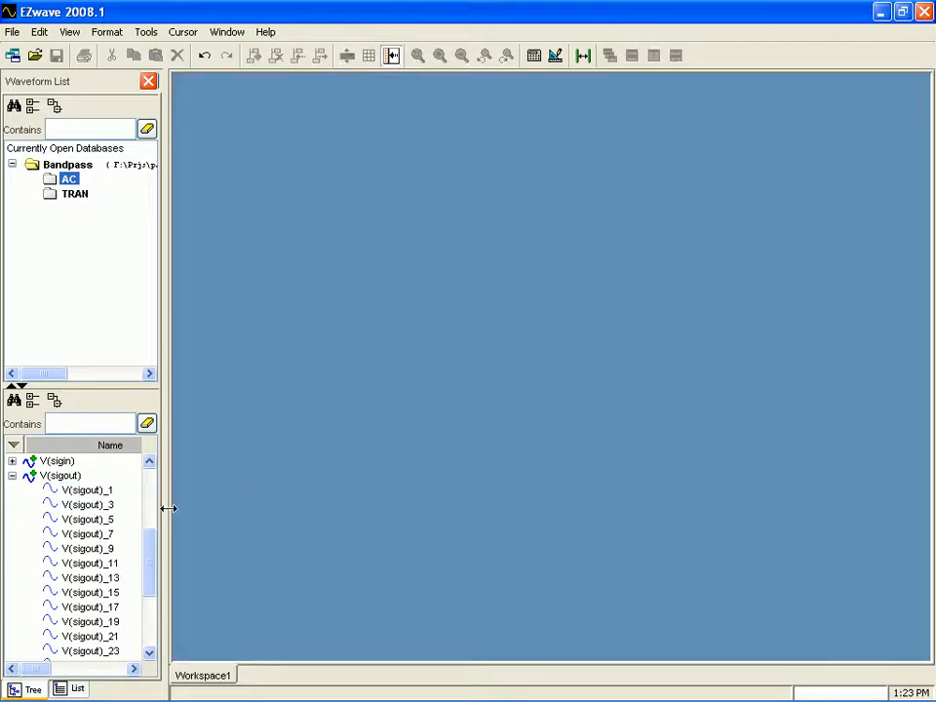
{"action": "double_click", "coordinate": [60, 476]}
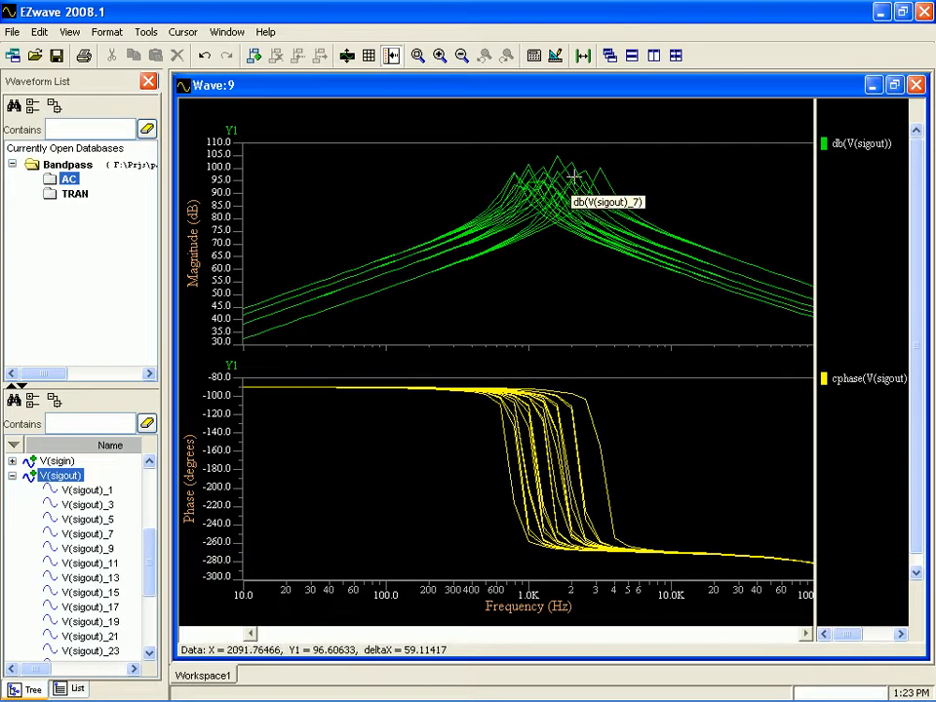
Plot V(sigout) as polar and complex-plane charts from its plotting options.
{"action": "right_click", "coordinate": [62, 476]}
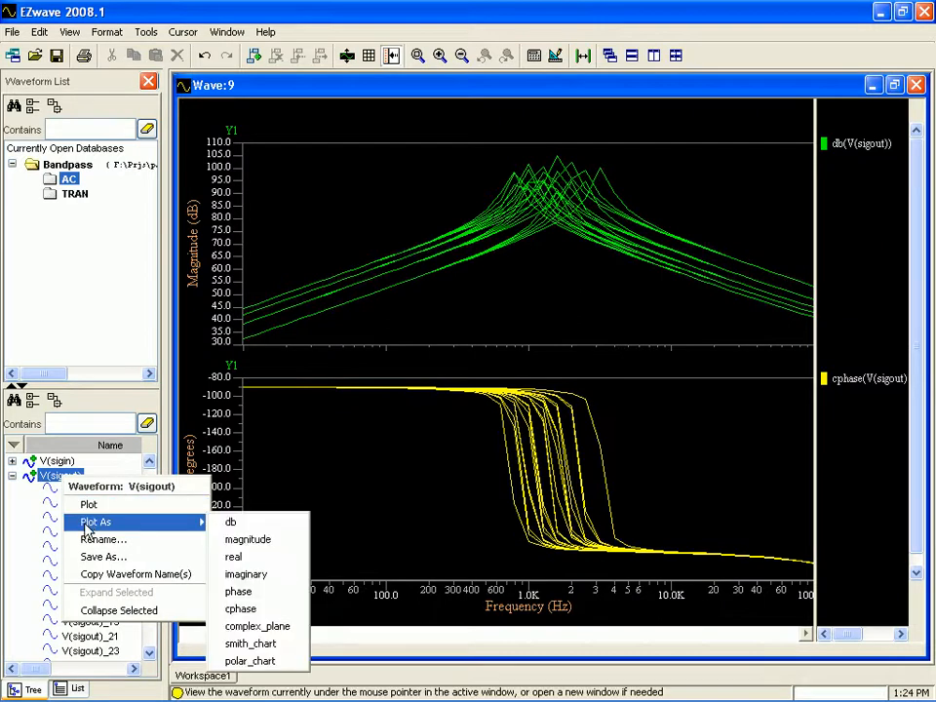
{"action": "mouse_move", "coordinate": [250, 661]}
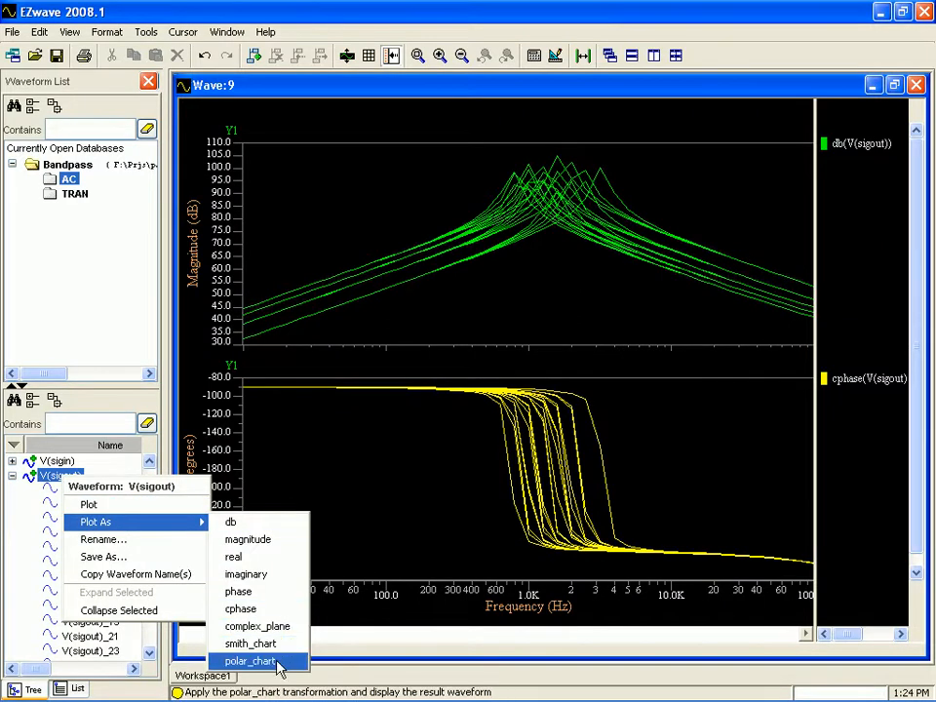
{"action": "left_click", "coordinate": [249, 661]}
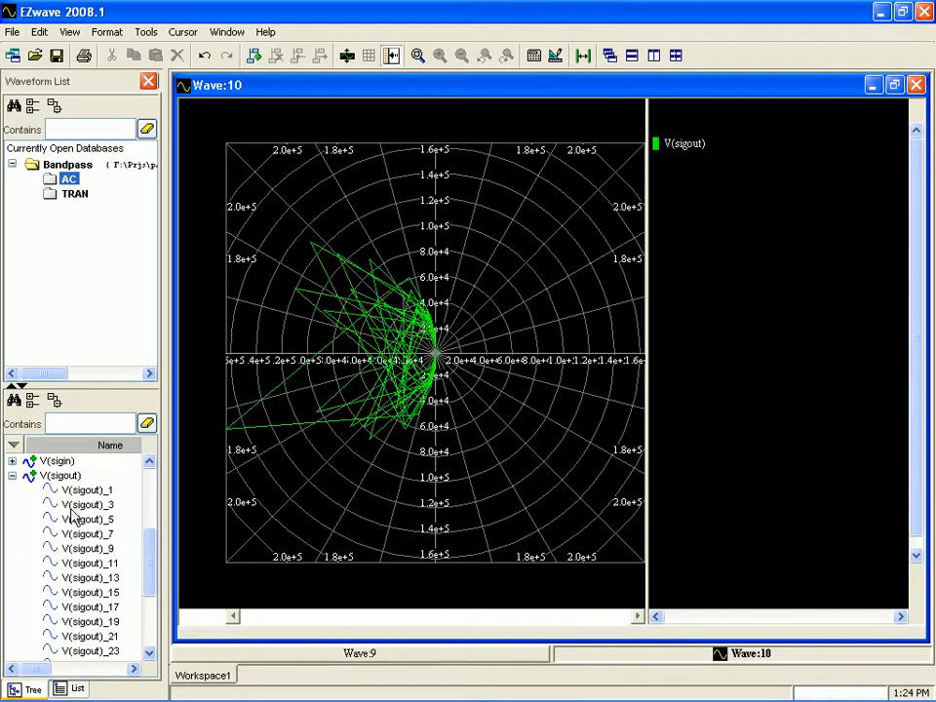
{"action": "right_click", "coordinate": [63, 475]}
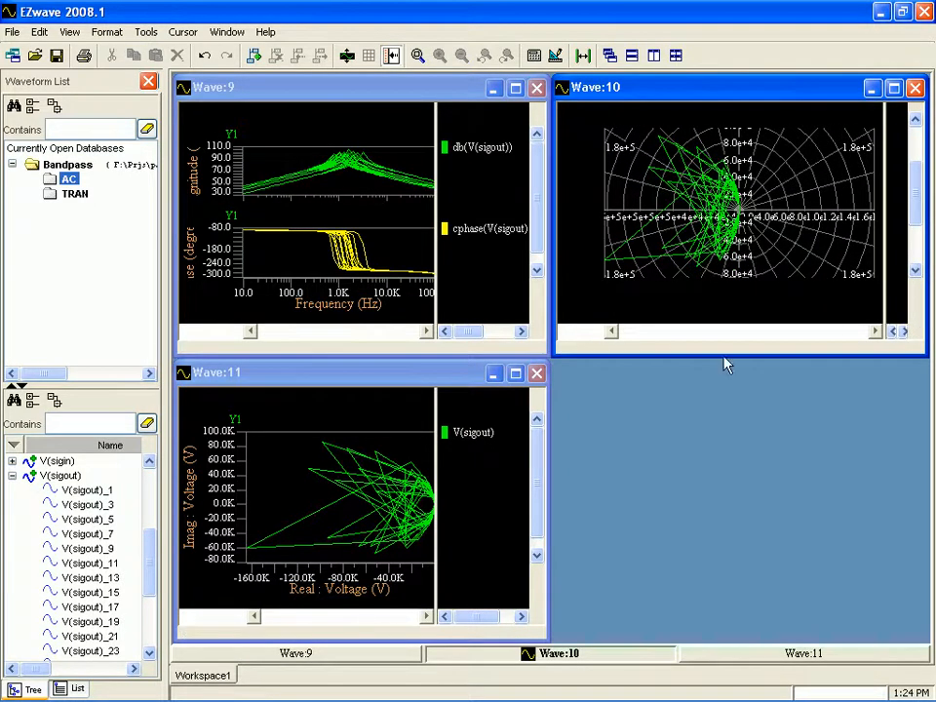
{"action": "left_click", "coordinate": [671, 193]}
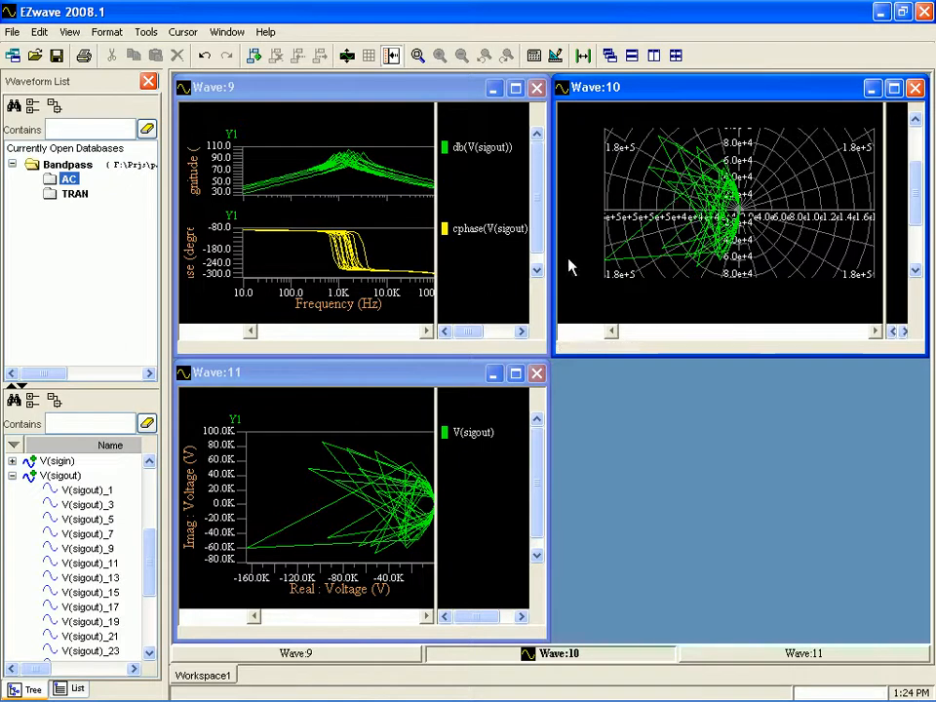
Read a cursor value on the dB(V(sigout)) curves and identify which run a trace belongs to.
{"action": "left_click", "coordinate": [408, 188]}
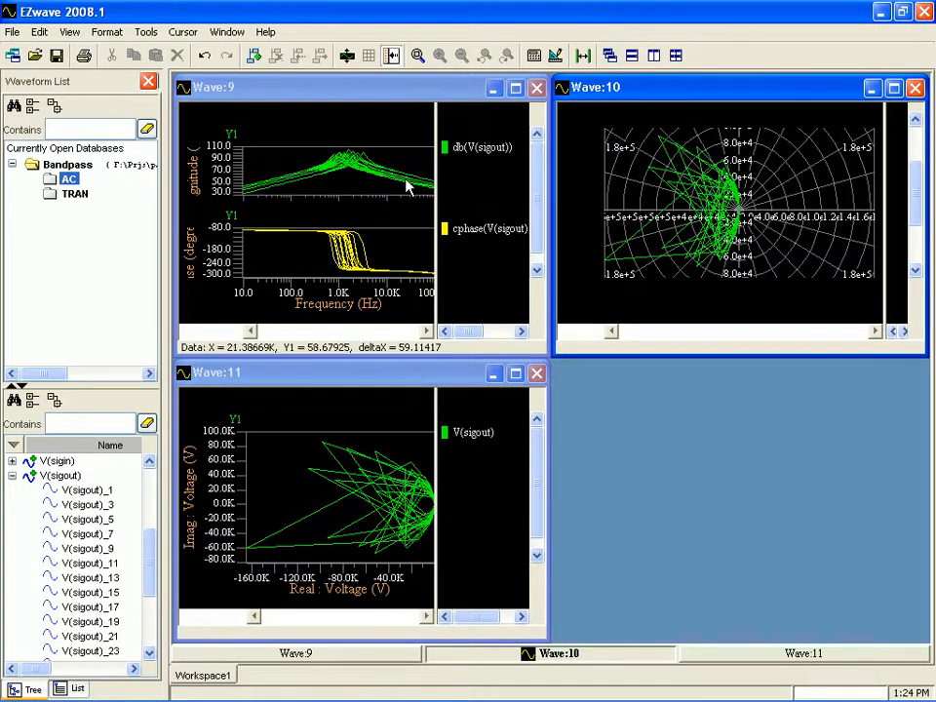
{"action": "mouse_move", "coordinate": [347, 160]}
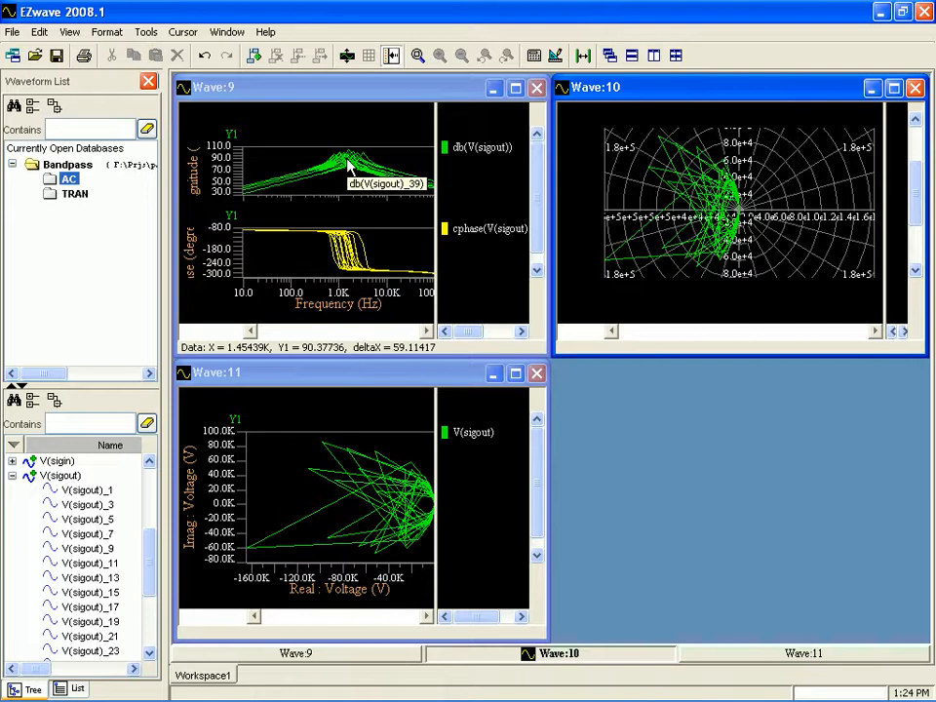
{"action": "left_click", "coordinate": [76, 193]}
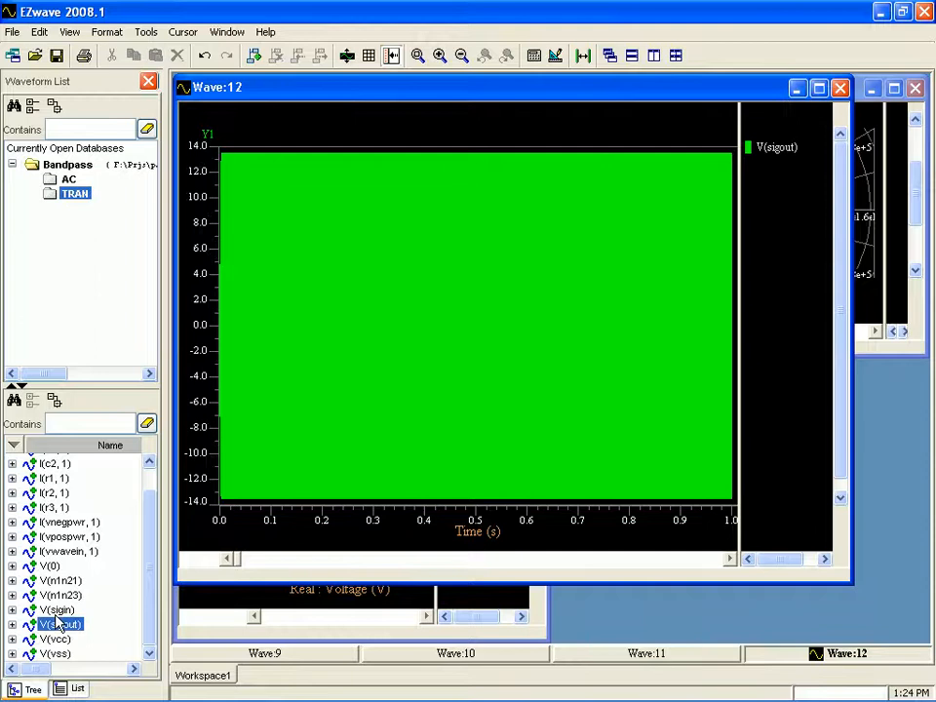
Plot the transient V(sigout) waveform in a new window and add a delta marker to it.
{"action": "double_click", "coordinate": [58, 608]}
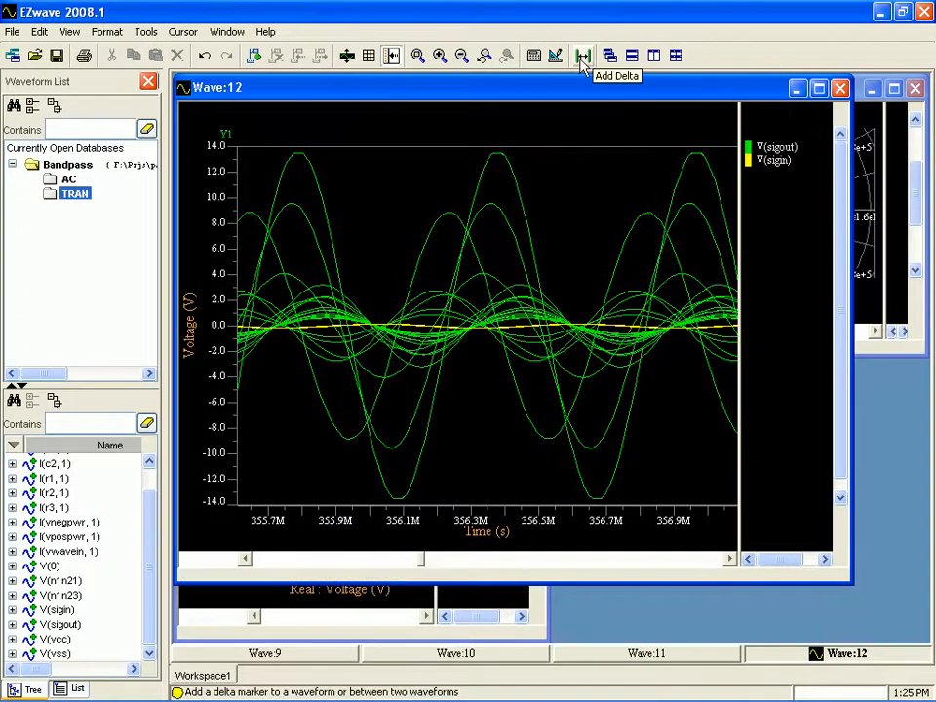
{"action": "left_click", "coordinate": [675, 54]}
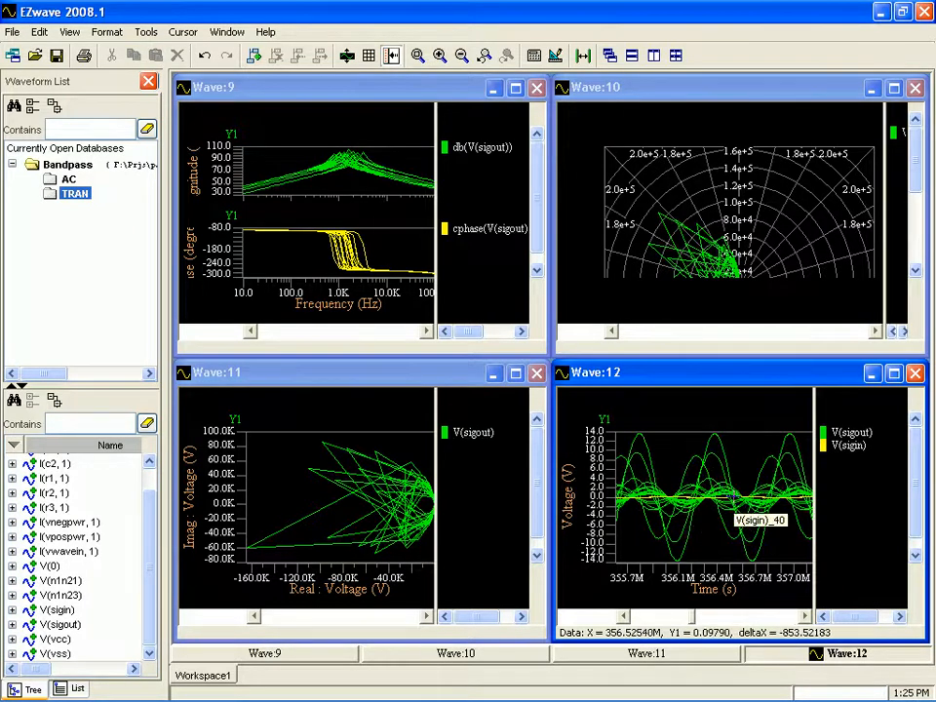
{"action": "mouse_move", "coordinate": [743, 507]}
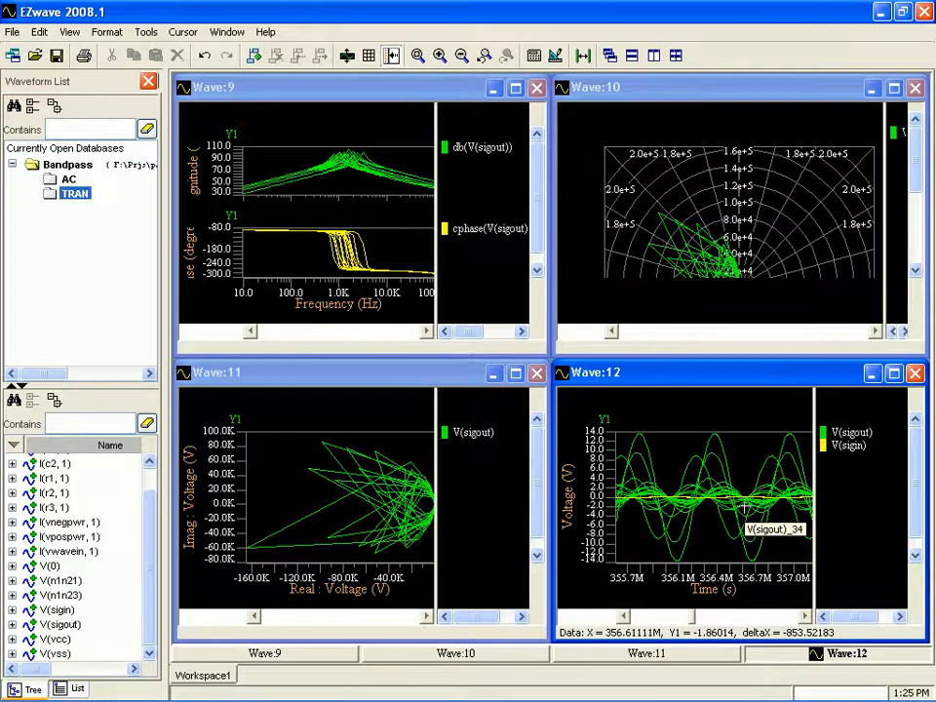
{"action": "mouse_move", "coordinate": [722, 503]}
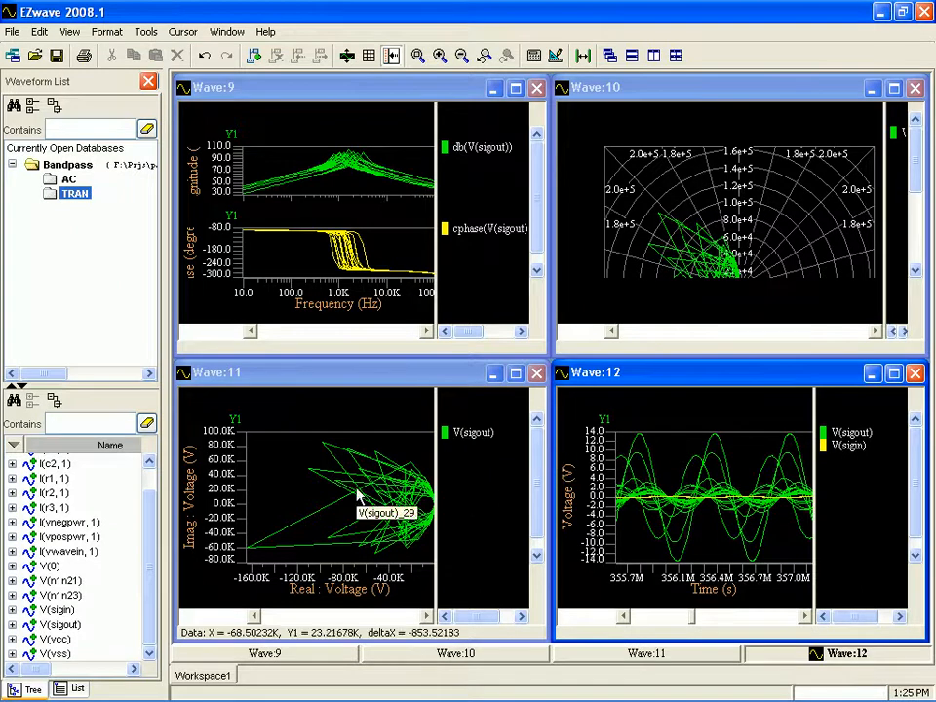
{"action": "mouse_move", "coordinate": [309, 464]}
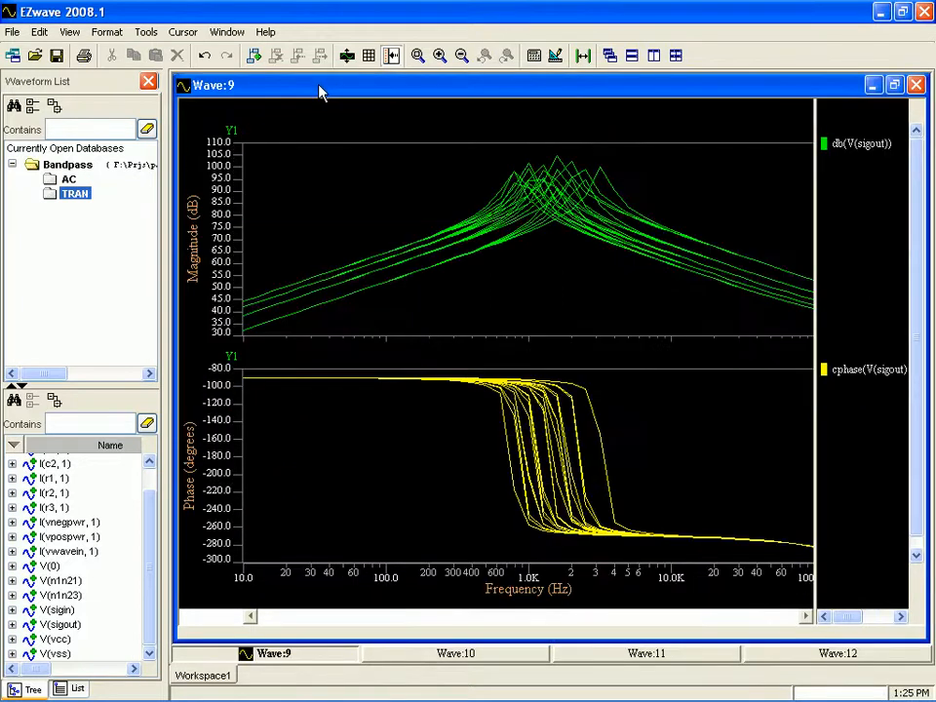
{"action": "mouse_move", "coordinate": [88, 185]}
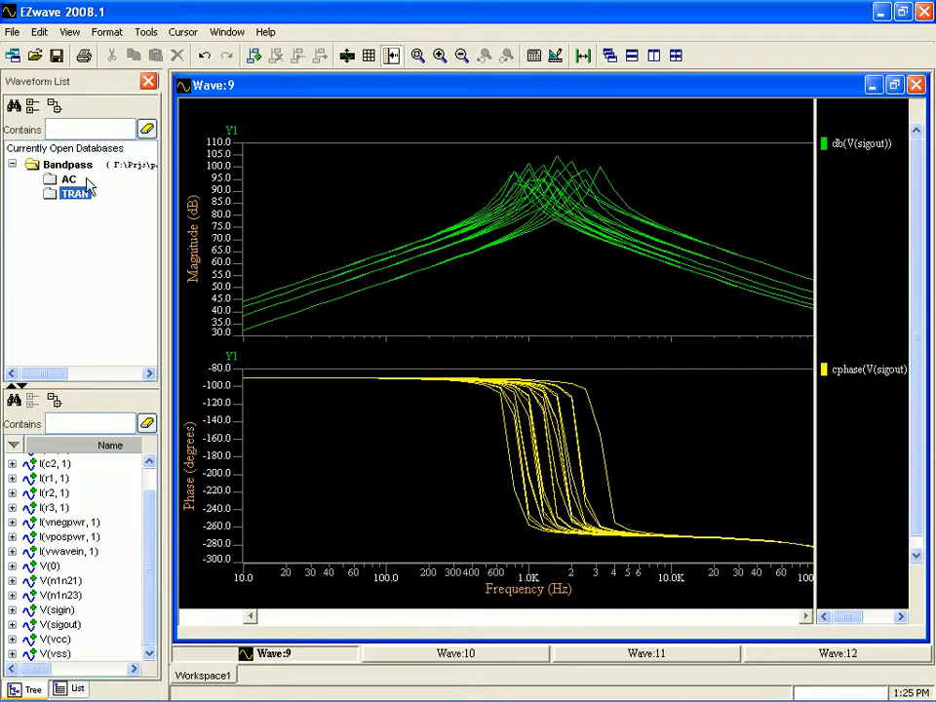
Switch the Waveforms List back to the AC simulation results.
{"action": "left_click", "coordinate": [68, 180]}
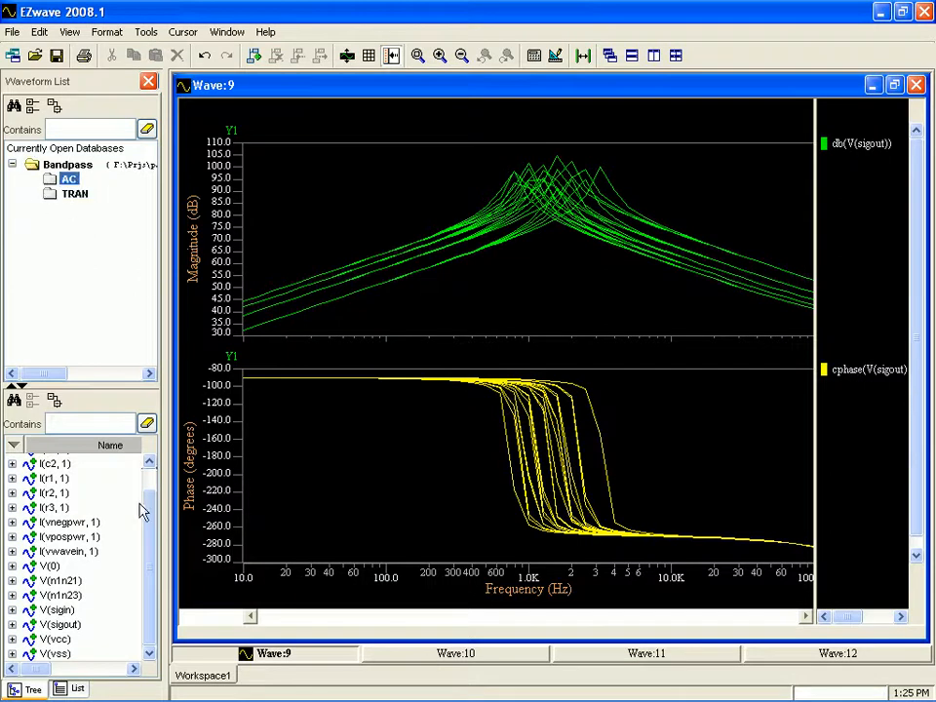
{"action": "mouse_move", "coordinate": [24, 634]}
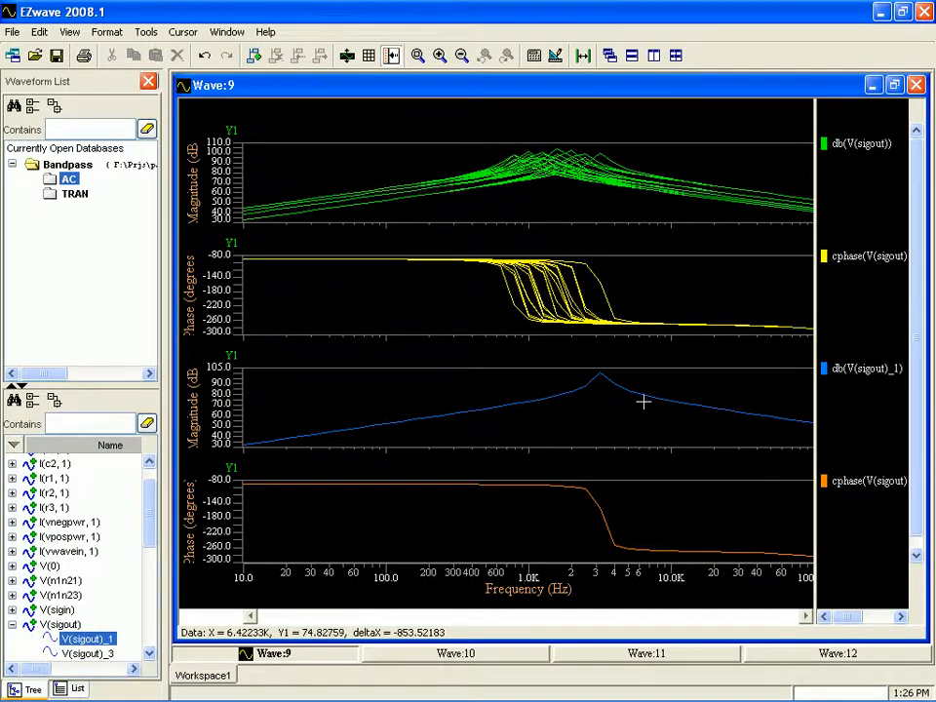
{"action": "mouse_move", "coordinate": [558, 54]}
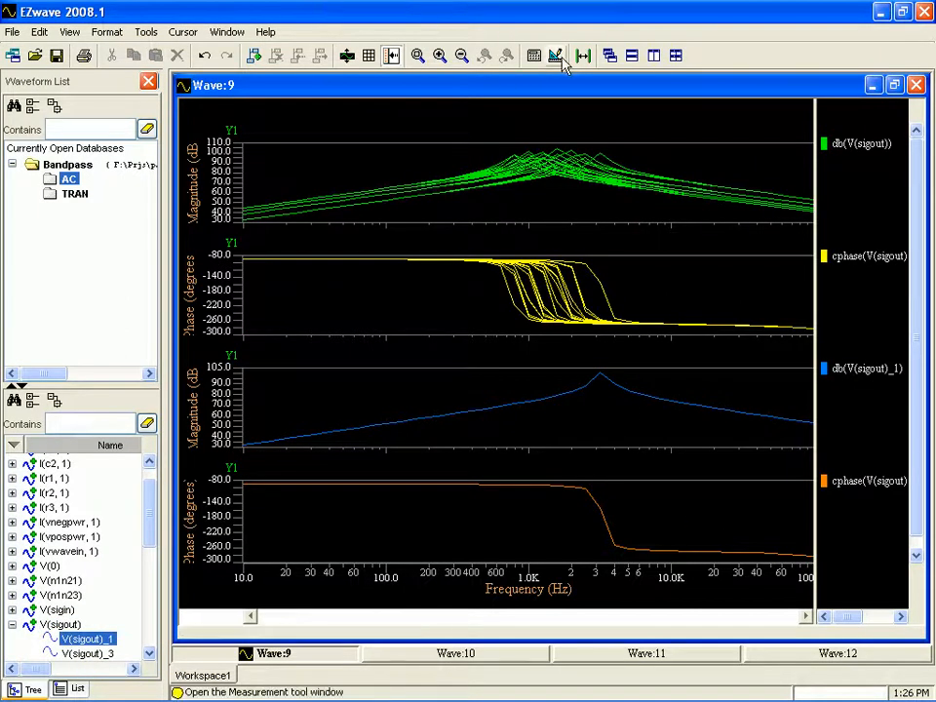
Apply a Bandpass measurement to dB(V(sigout)_1) and zoom onto its roughly 3.0-3.4 kHz passband.
{"action": "left_click", "coordinate": [556, 55]}
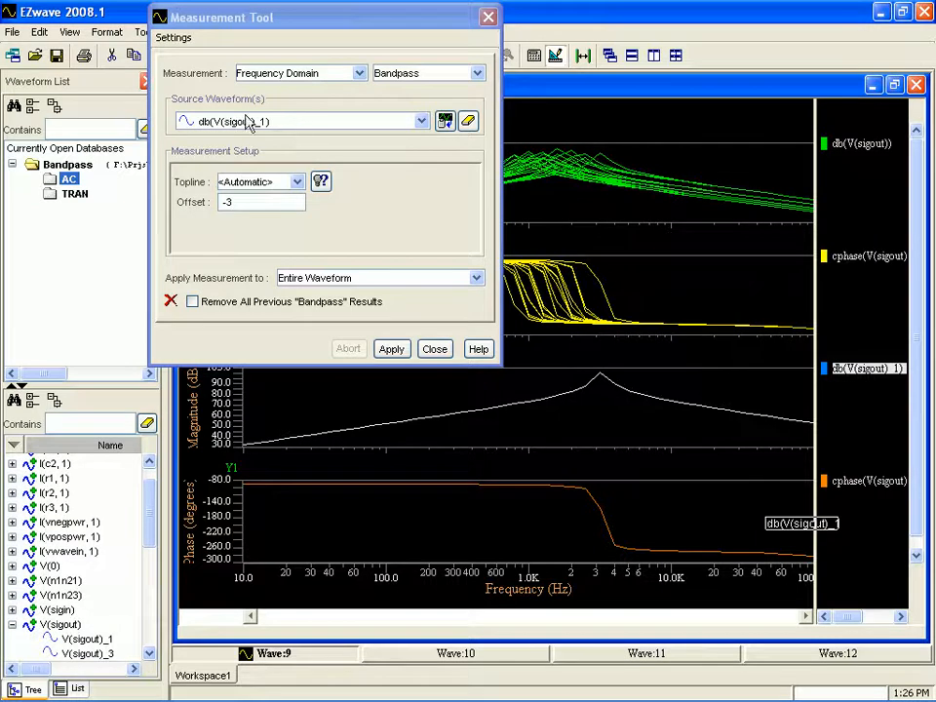
{"action": "mouse_move", "coordinate": [302, 127]}
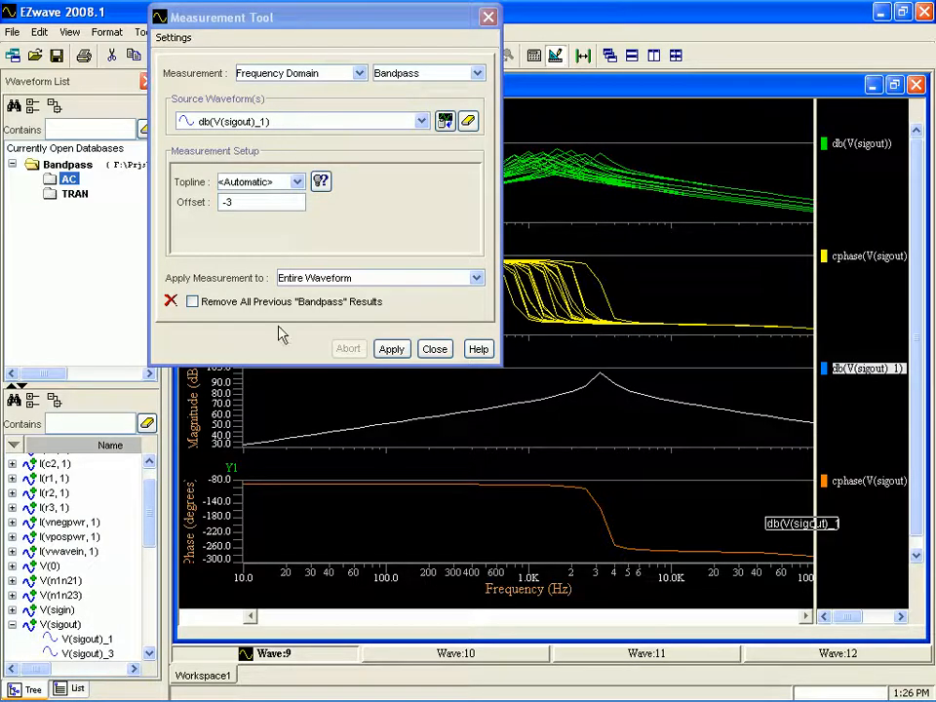
{"action": "left_click", "coordinate": [390, 349]}
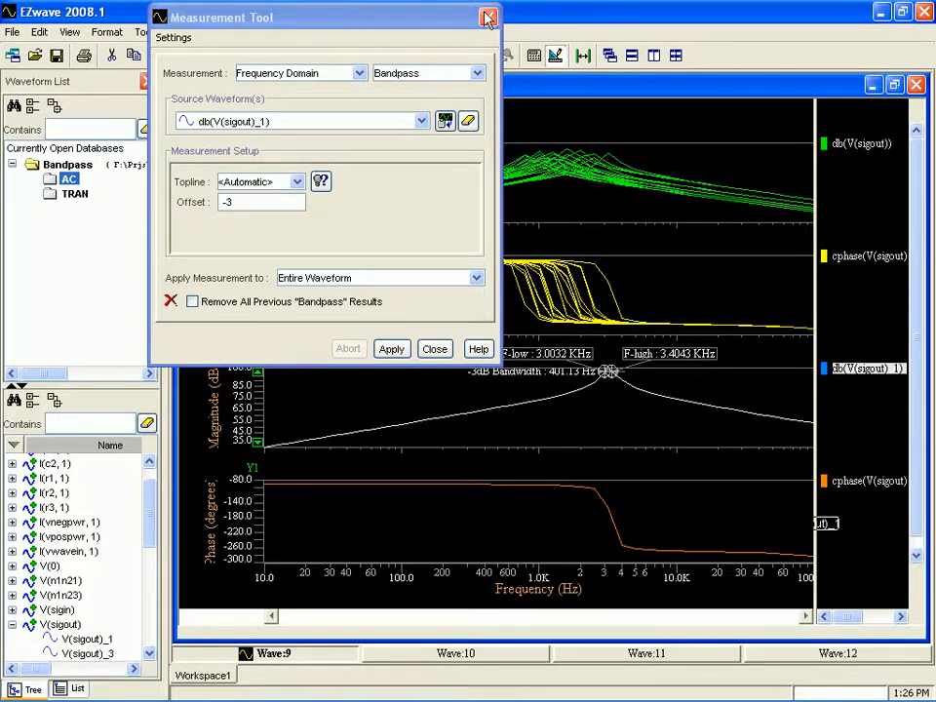
{"action": "left_click", "coordinate": [488, 17]}
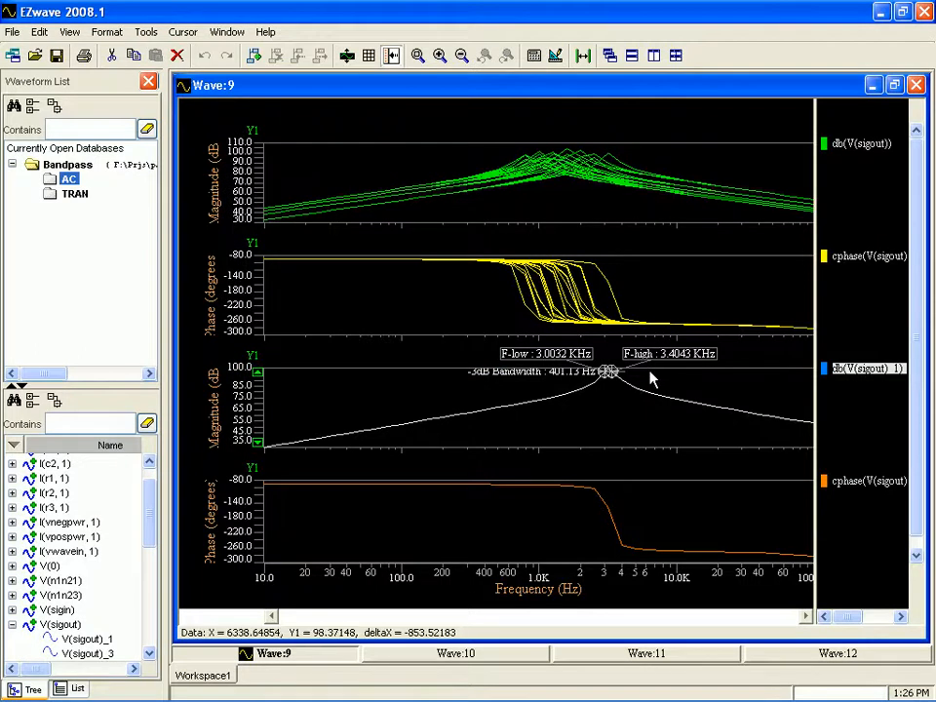
{"action": "left_click_drag", "start_coordinate": [569, 374], "coordinate": [651, 374]}
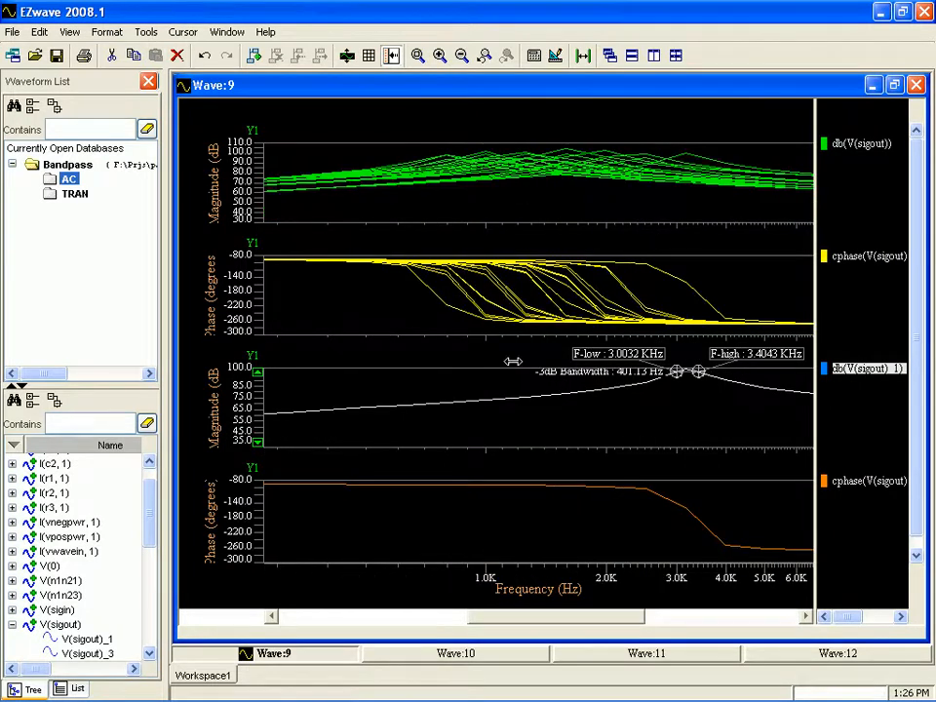
{"action": "mouse_move", "coordinate": [624, 365]}
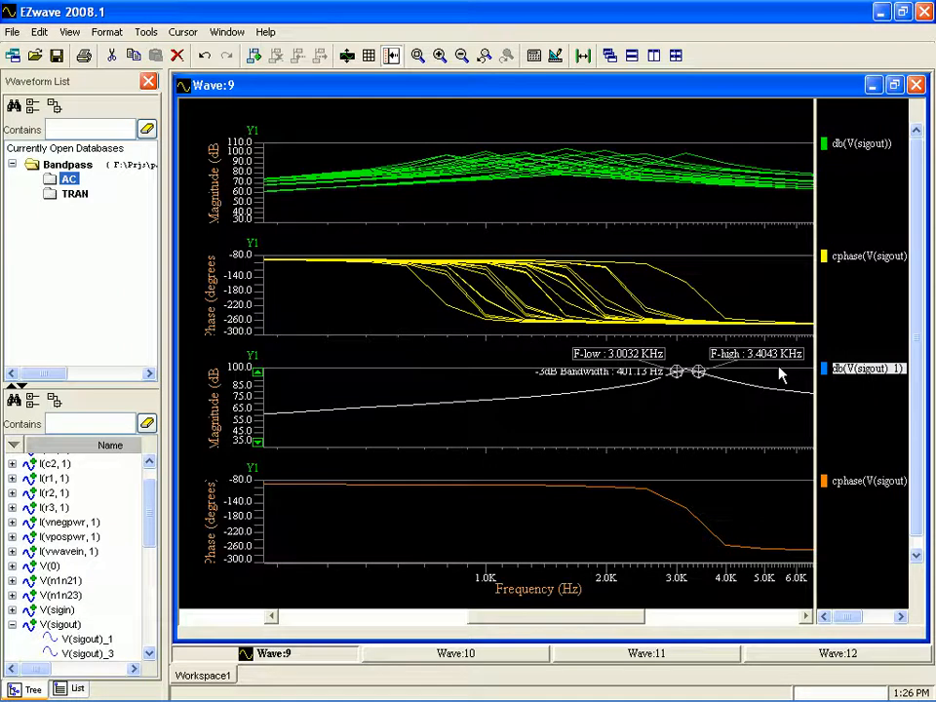
{"action": "mouse_move", "coordinate": [718, 402]}
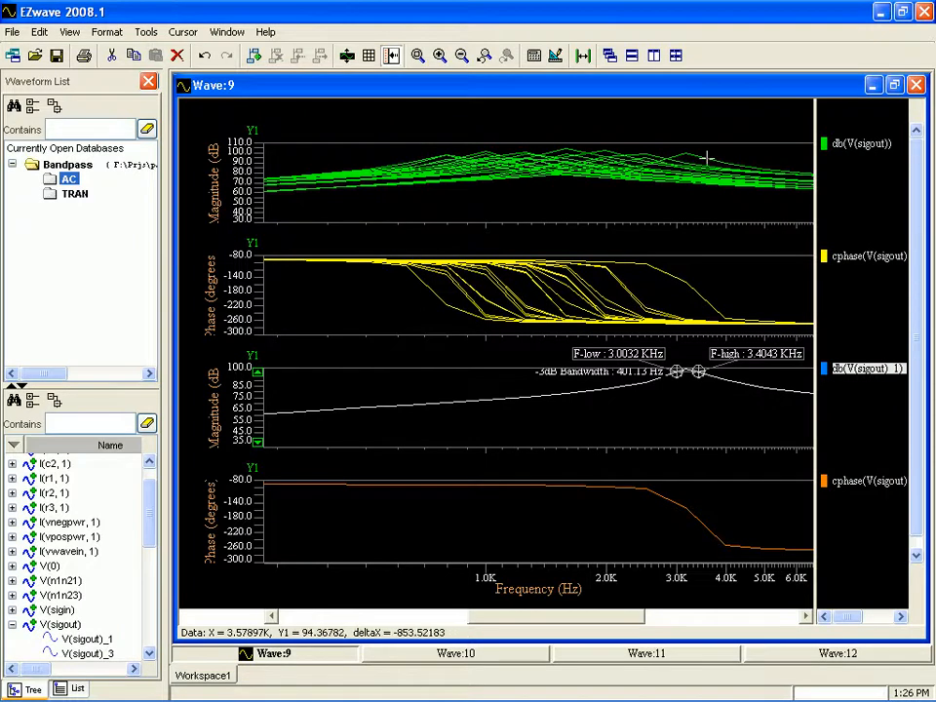
{"action": "mouse_move", "coordinate": [706, 159]}
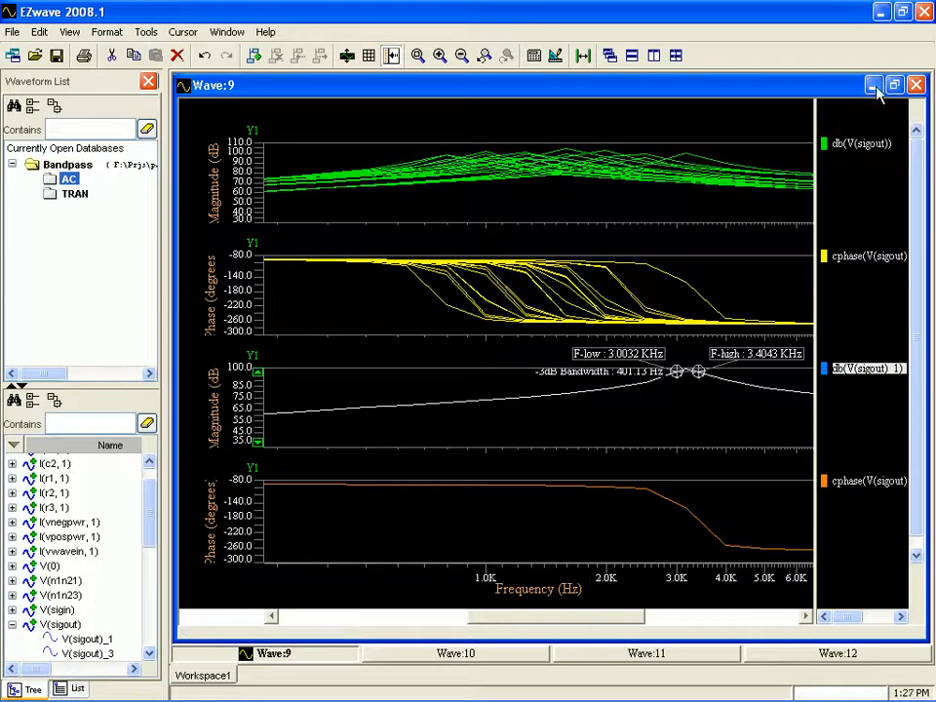
{"action": "mouse_move", "coordinate": [74, 194]}
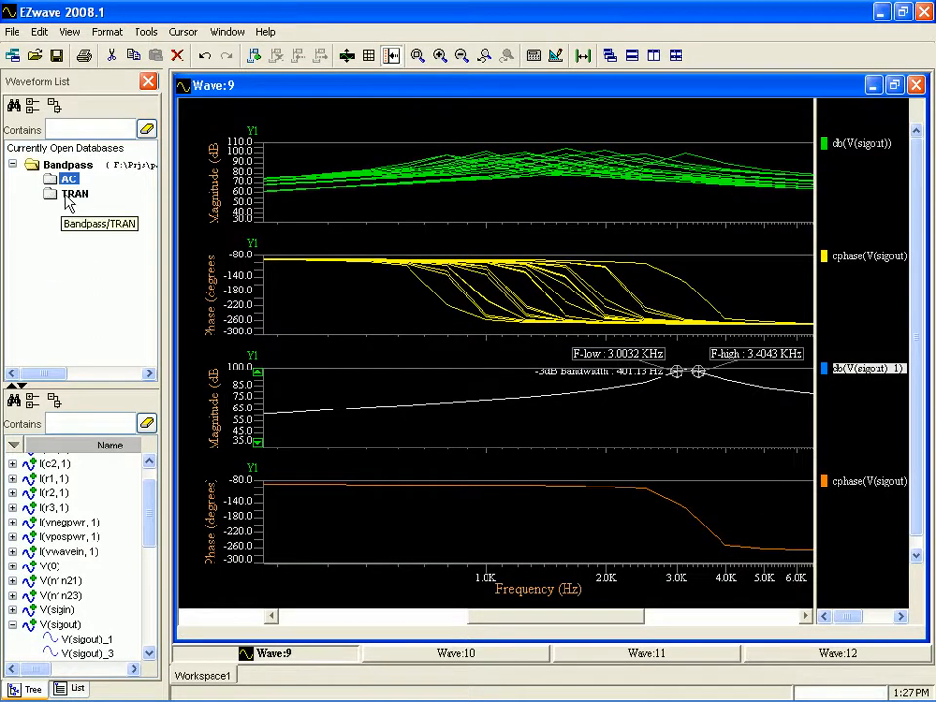
Plot the transient V(sigout)_2 run in a new window and zoom to a few cycles.
{"action": "left_click", "coordinate": [74, 193]}
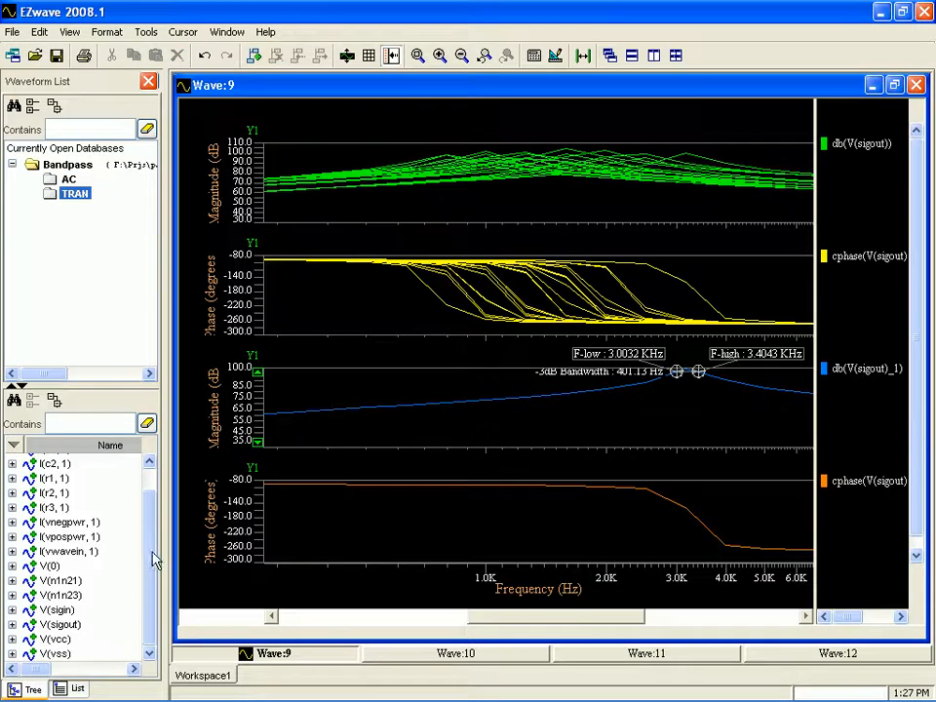
{"action": "left_click", "coordinate": [12, 624]}
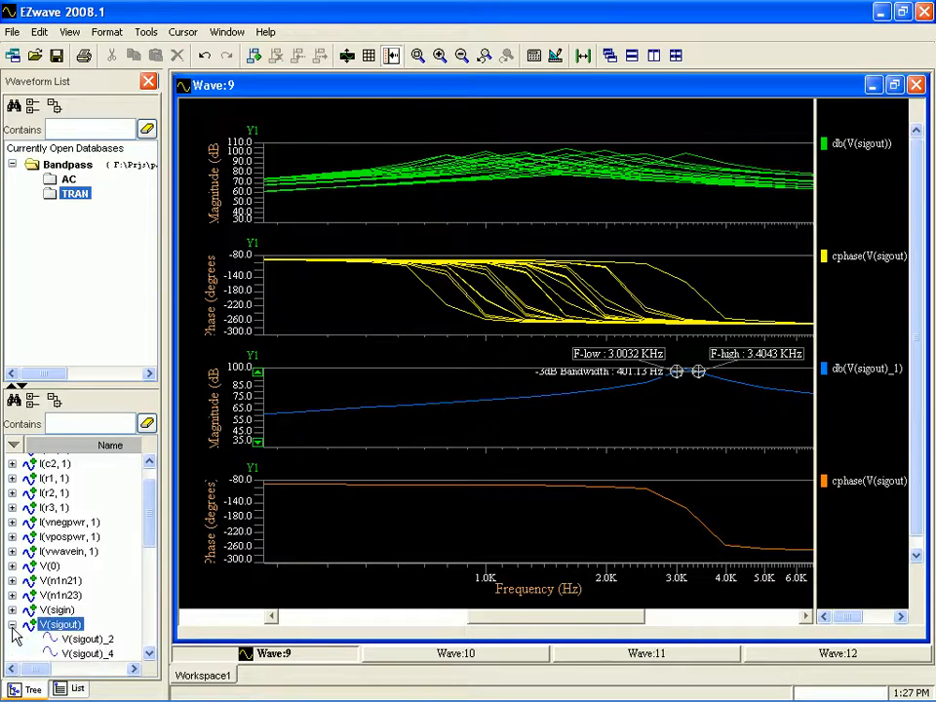
{"action": "left_click", "coordinate": [88, 639]}
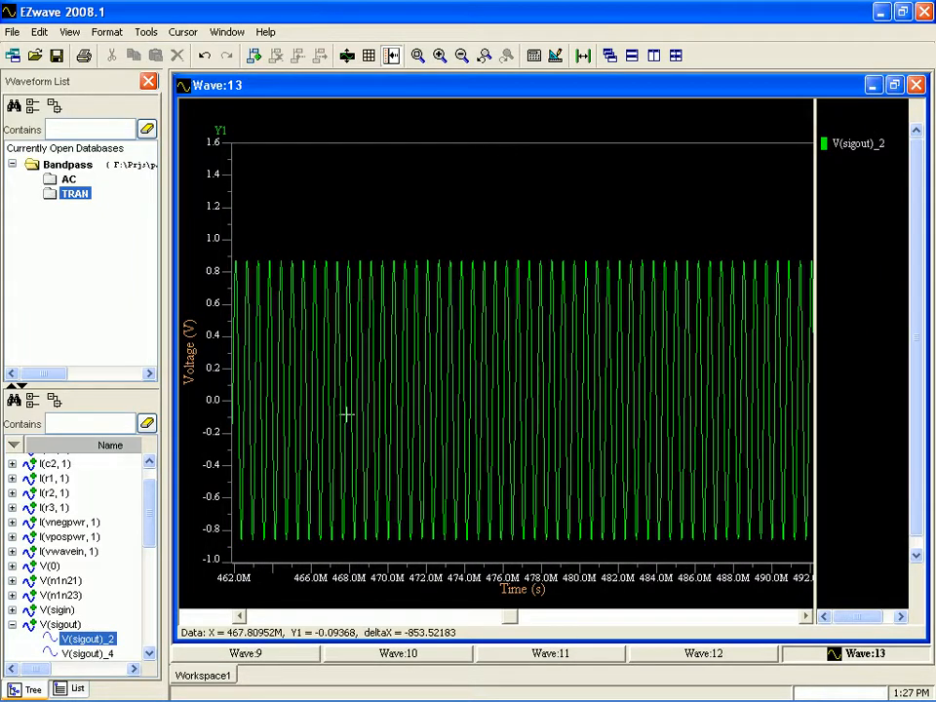
{"action": "left_click_drag", "start_coordinate": [477, 141], "coordinate": [503, 141]}
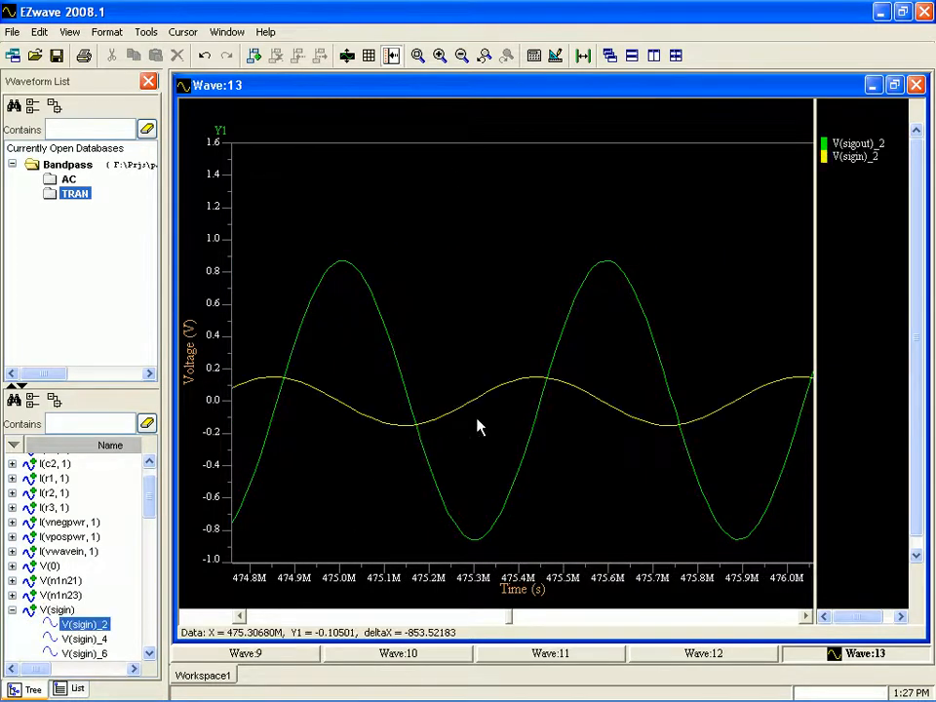
{"action": "mouse_move", "coordinate": [277, 261]}
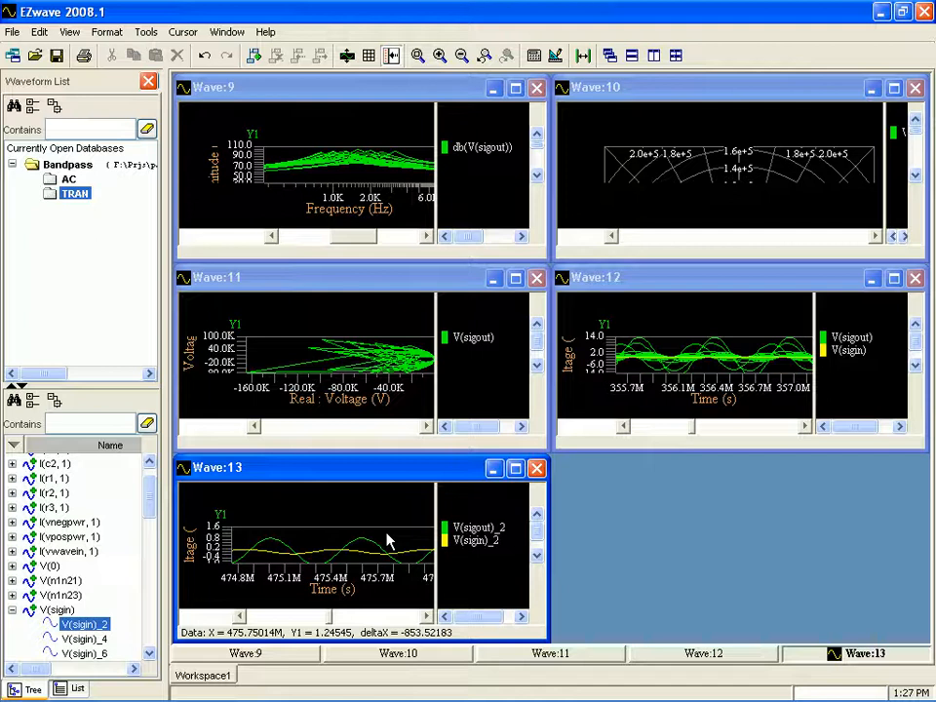
{"action": "mouse_move", "coordinate": [343, 507]}
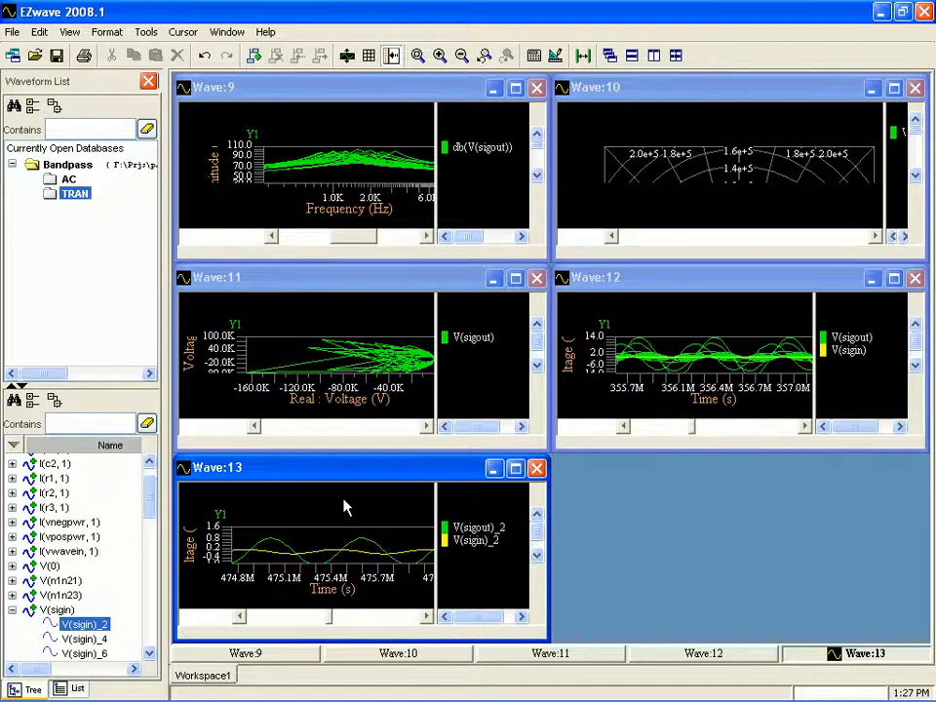